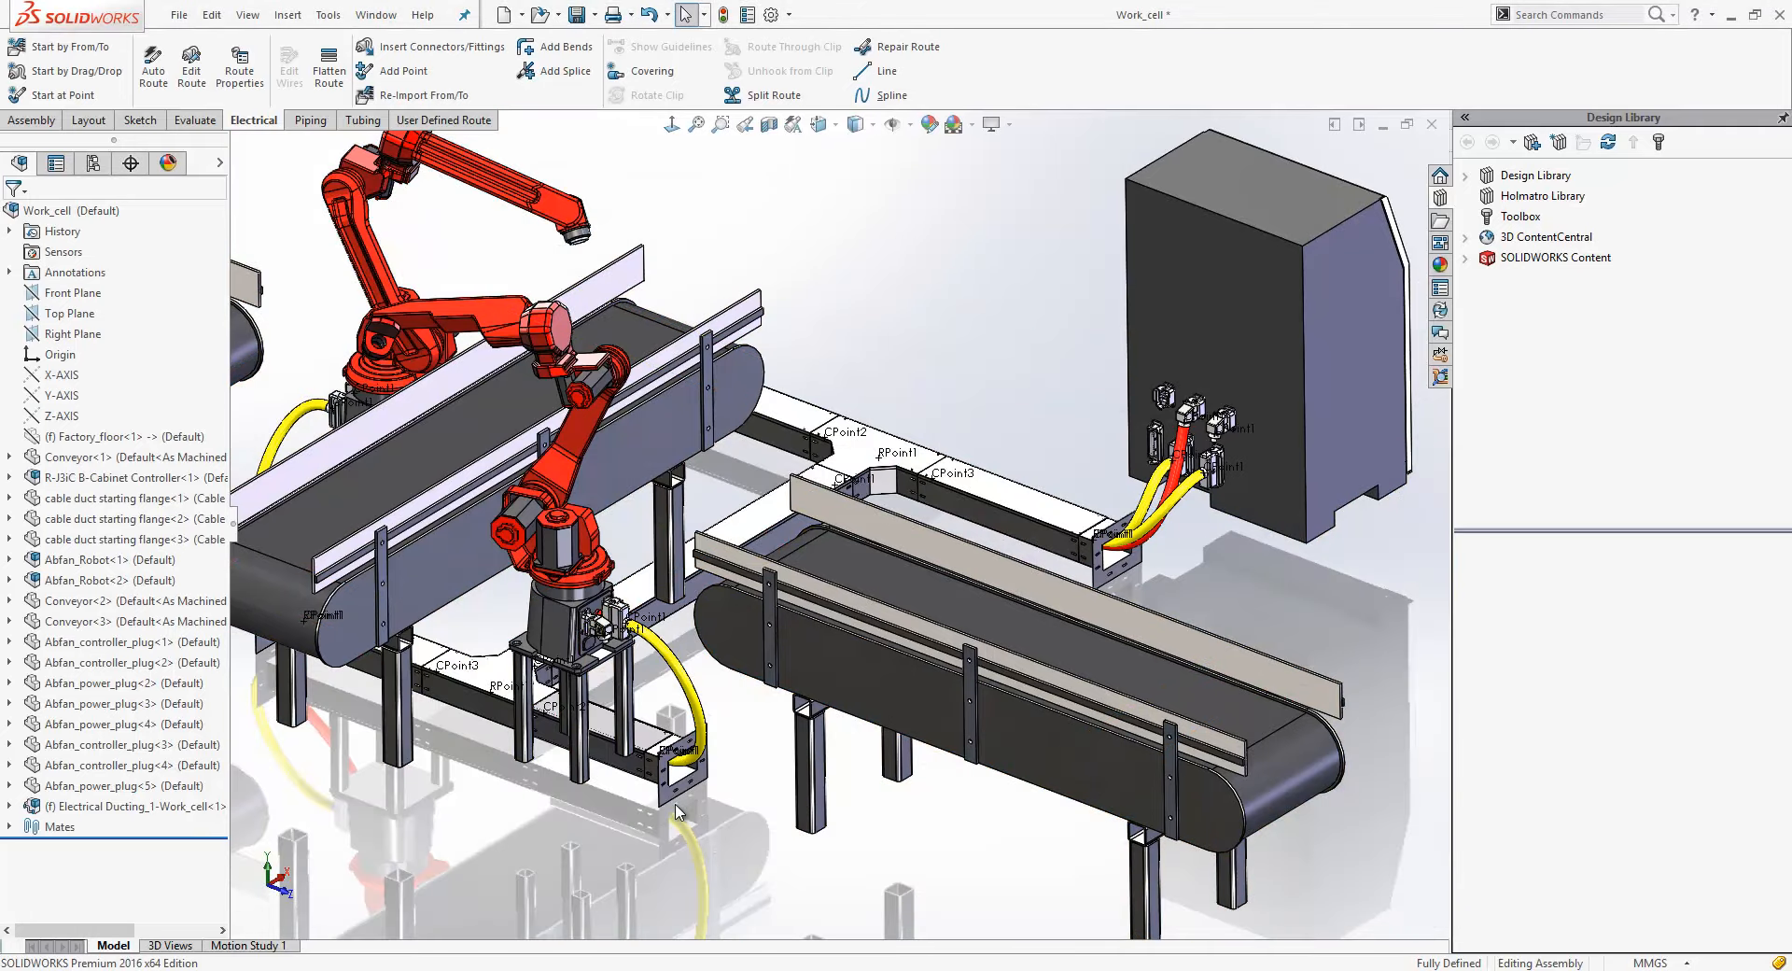
pyautogui.moveTo(1040, 538)
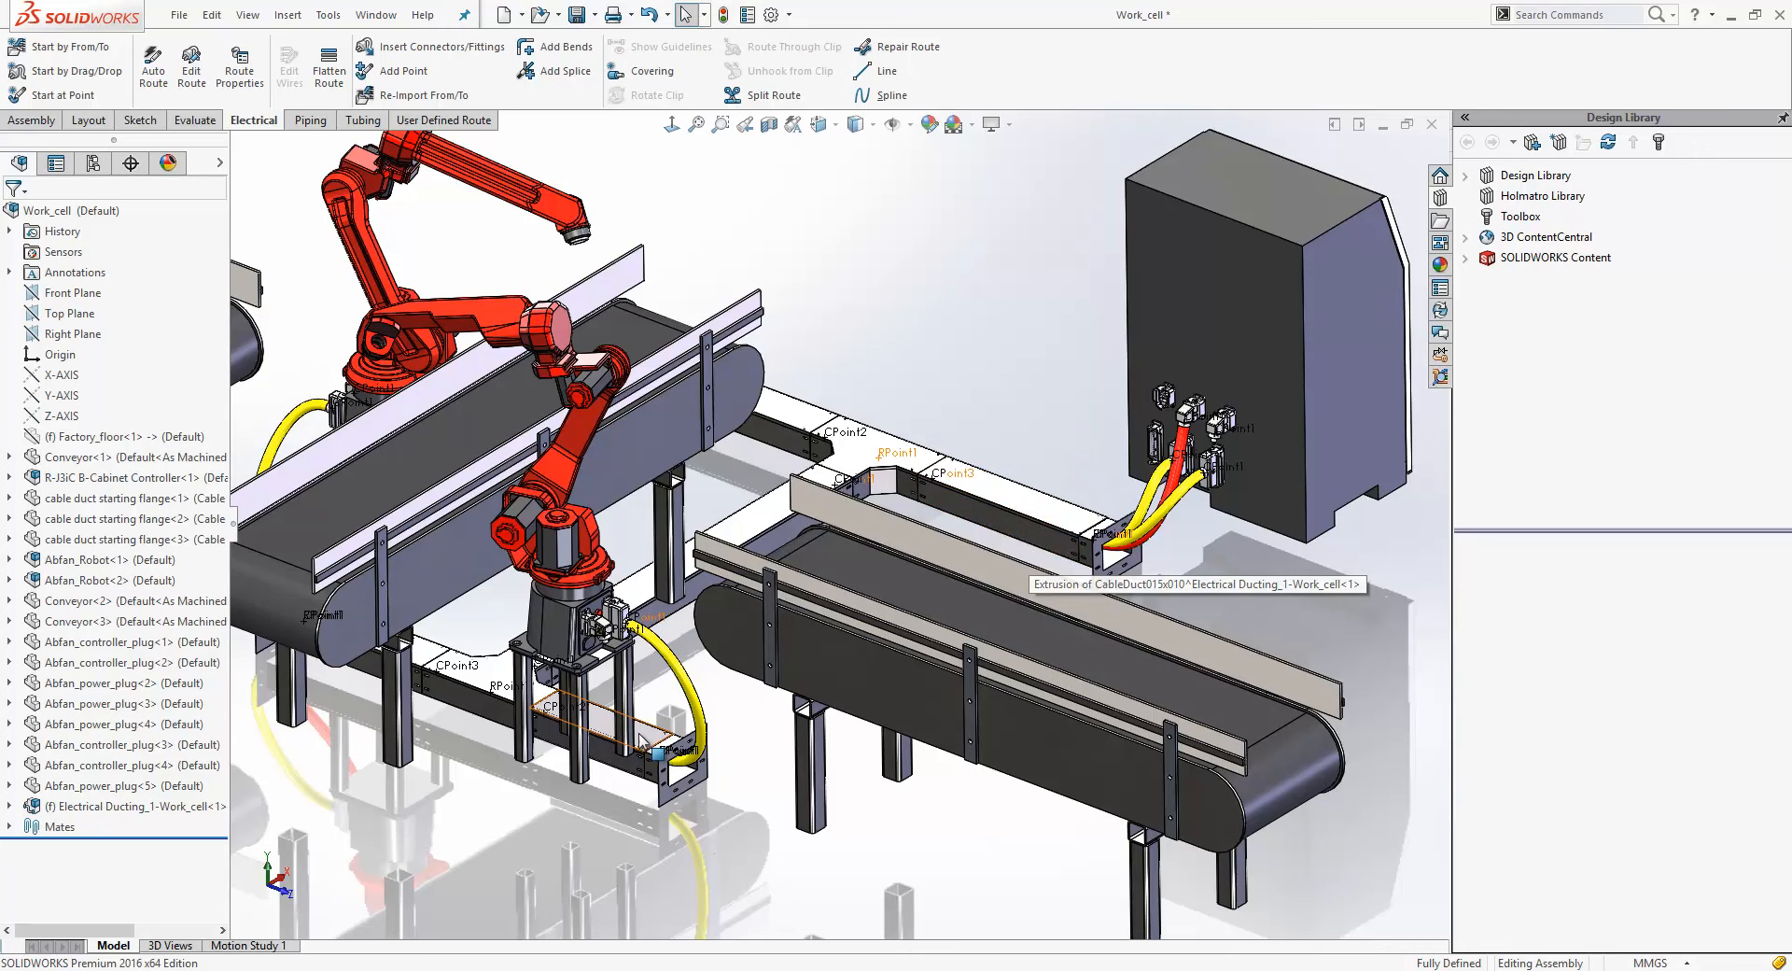
pyautogui.moveTo(650, 754)
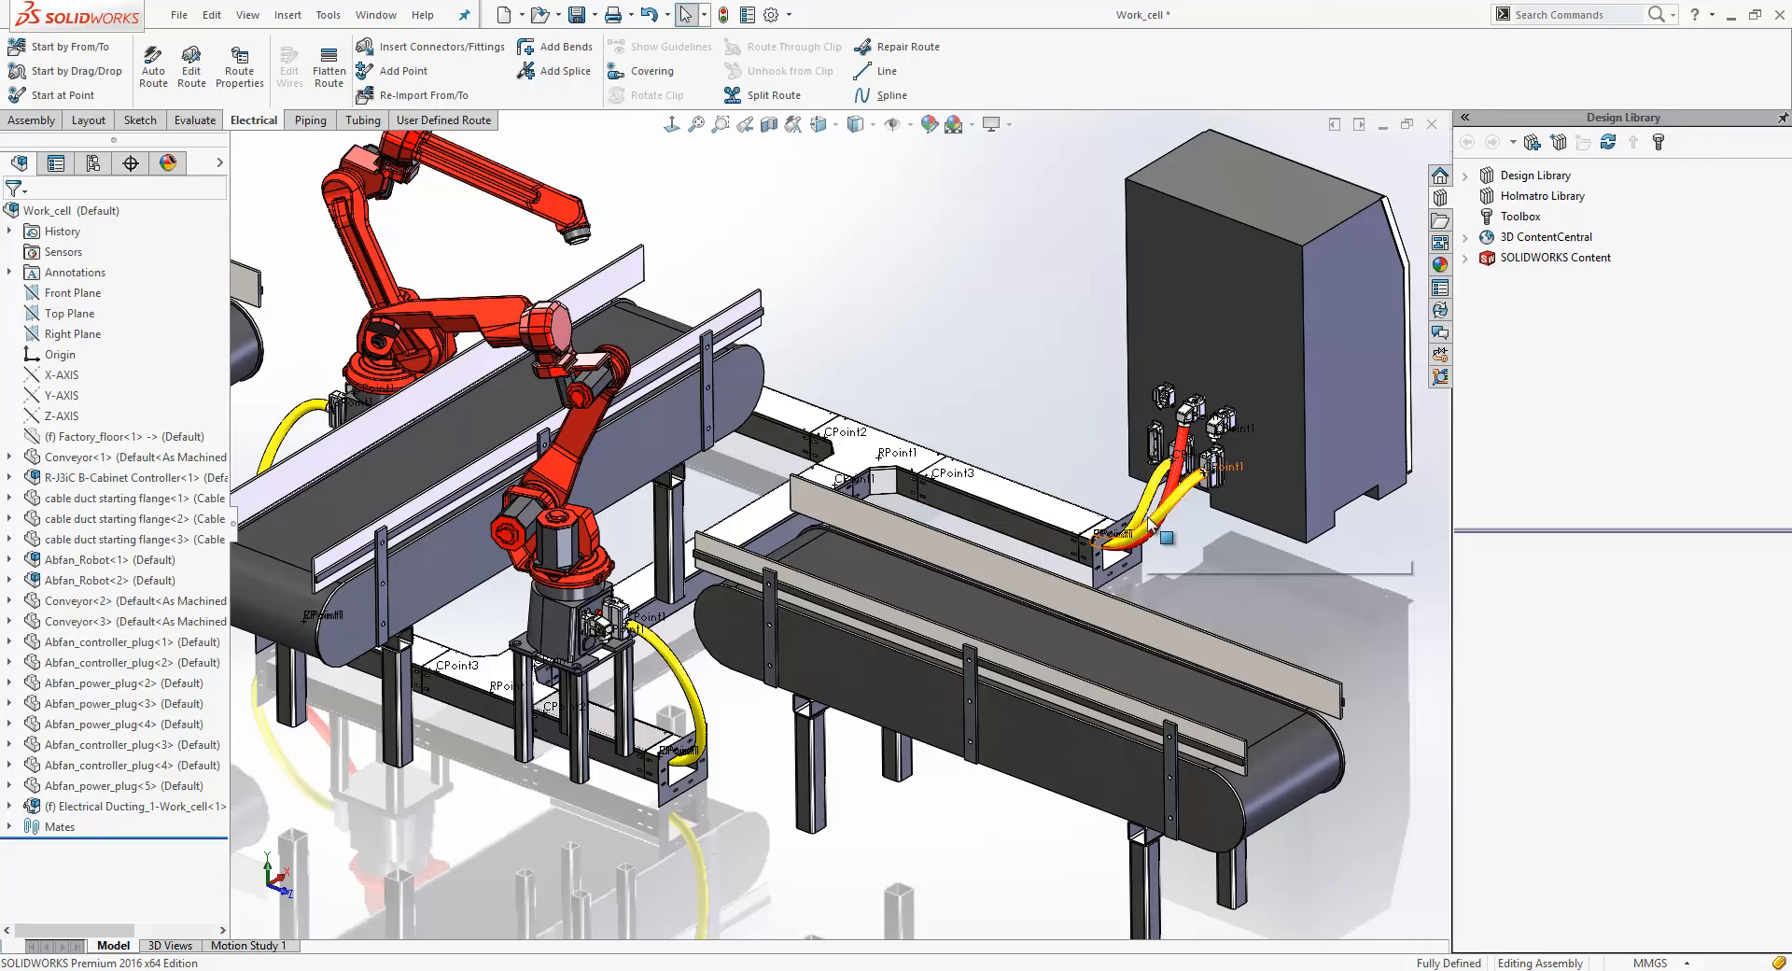
pyautogui.moveTo(1158, 529)
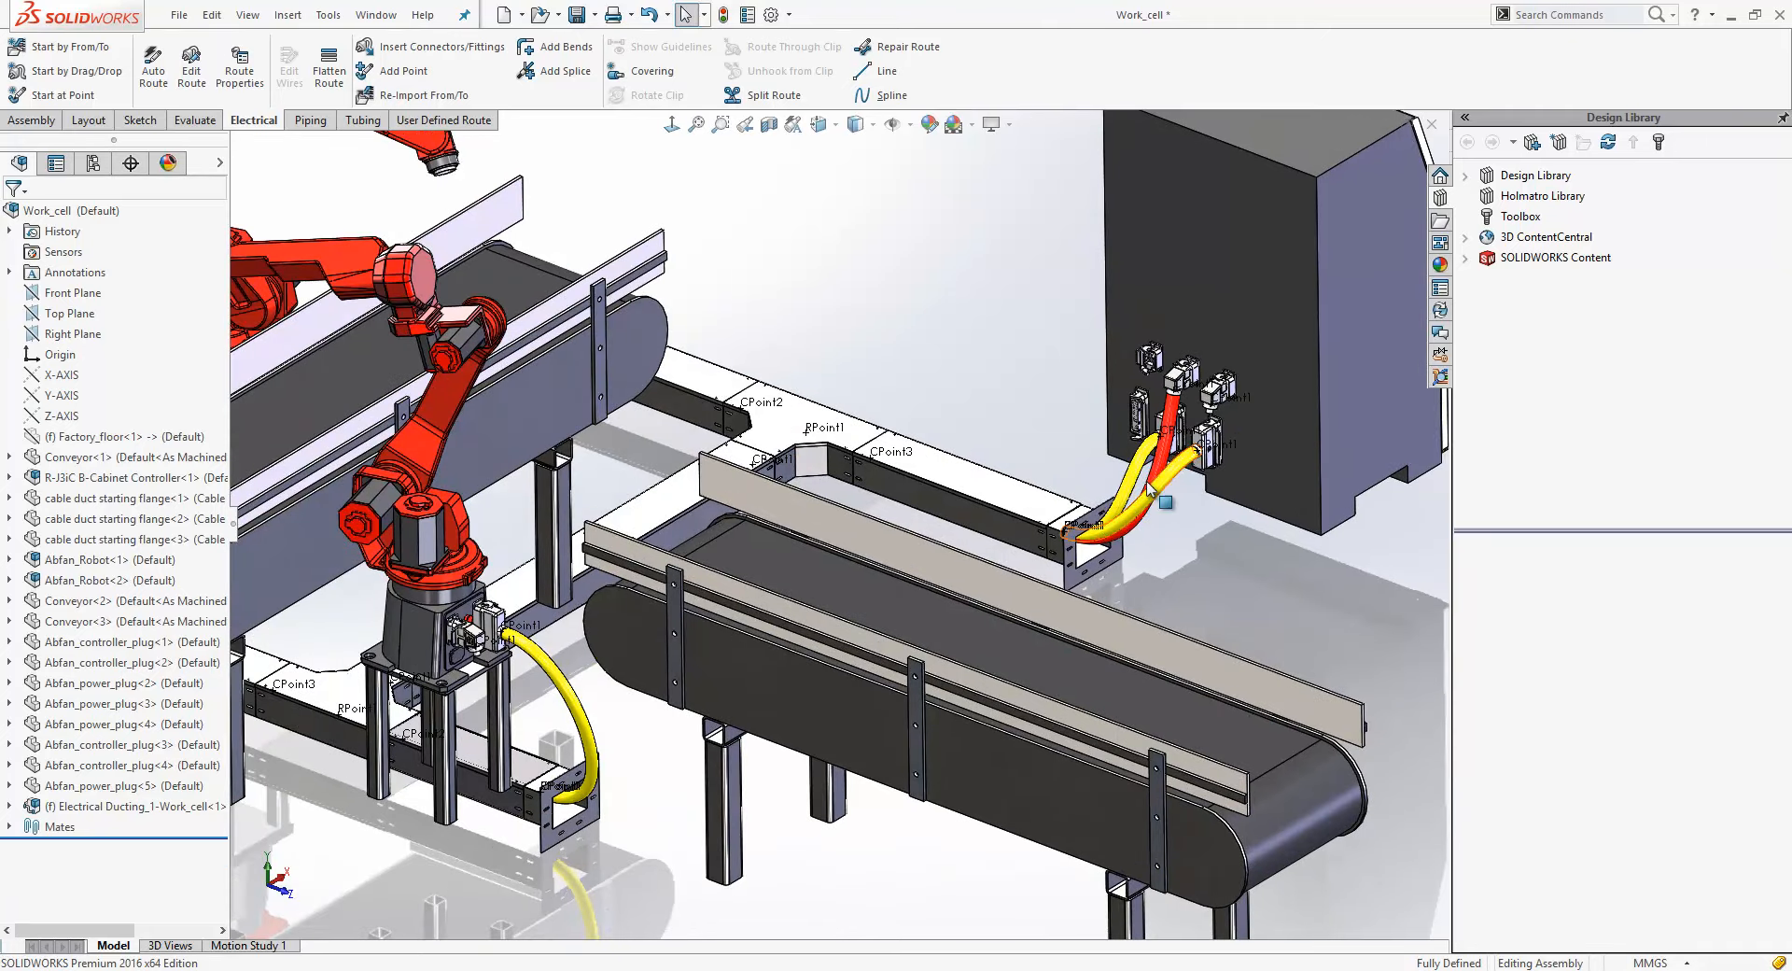
# Edit the ducting cable route and start Auto Route from the cable end
pyautogui.rightClick(1131, 502)
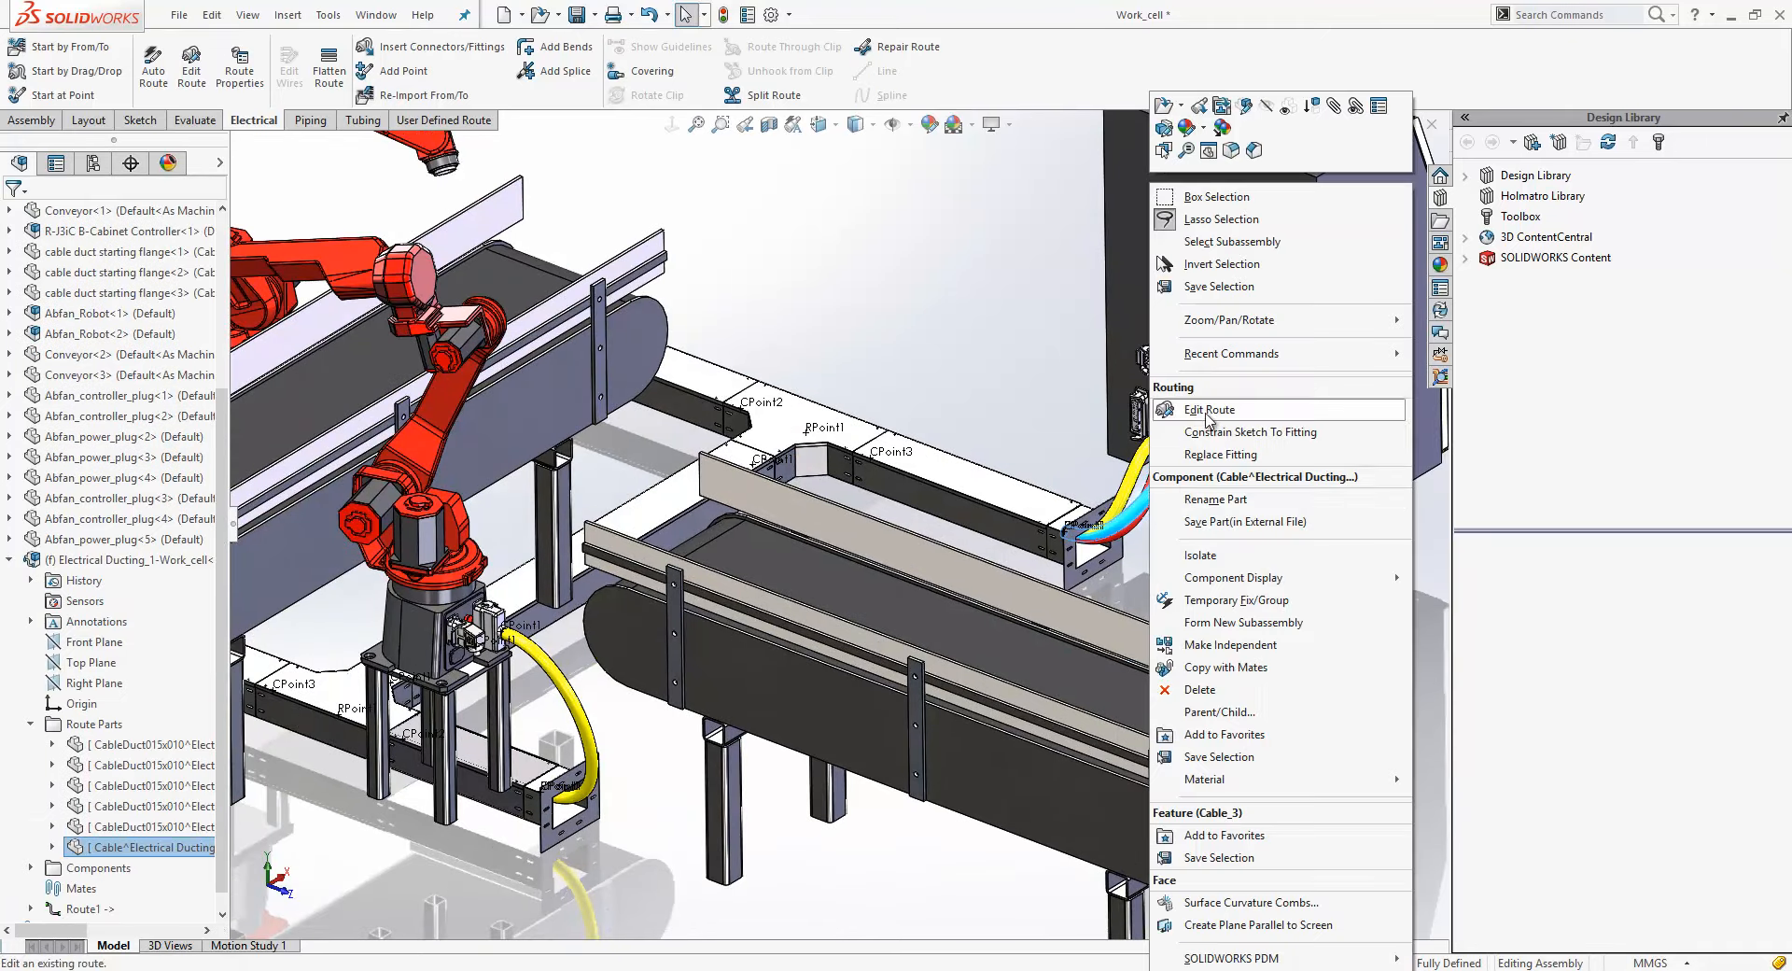
pyautogui.click(1209, 409)
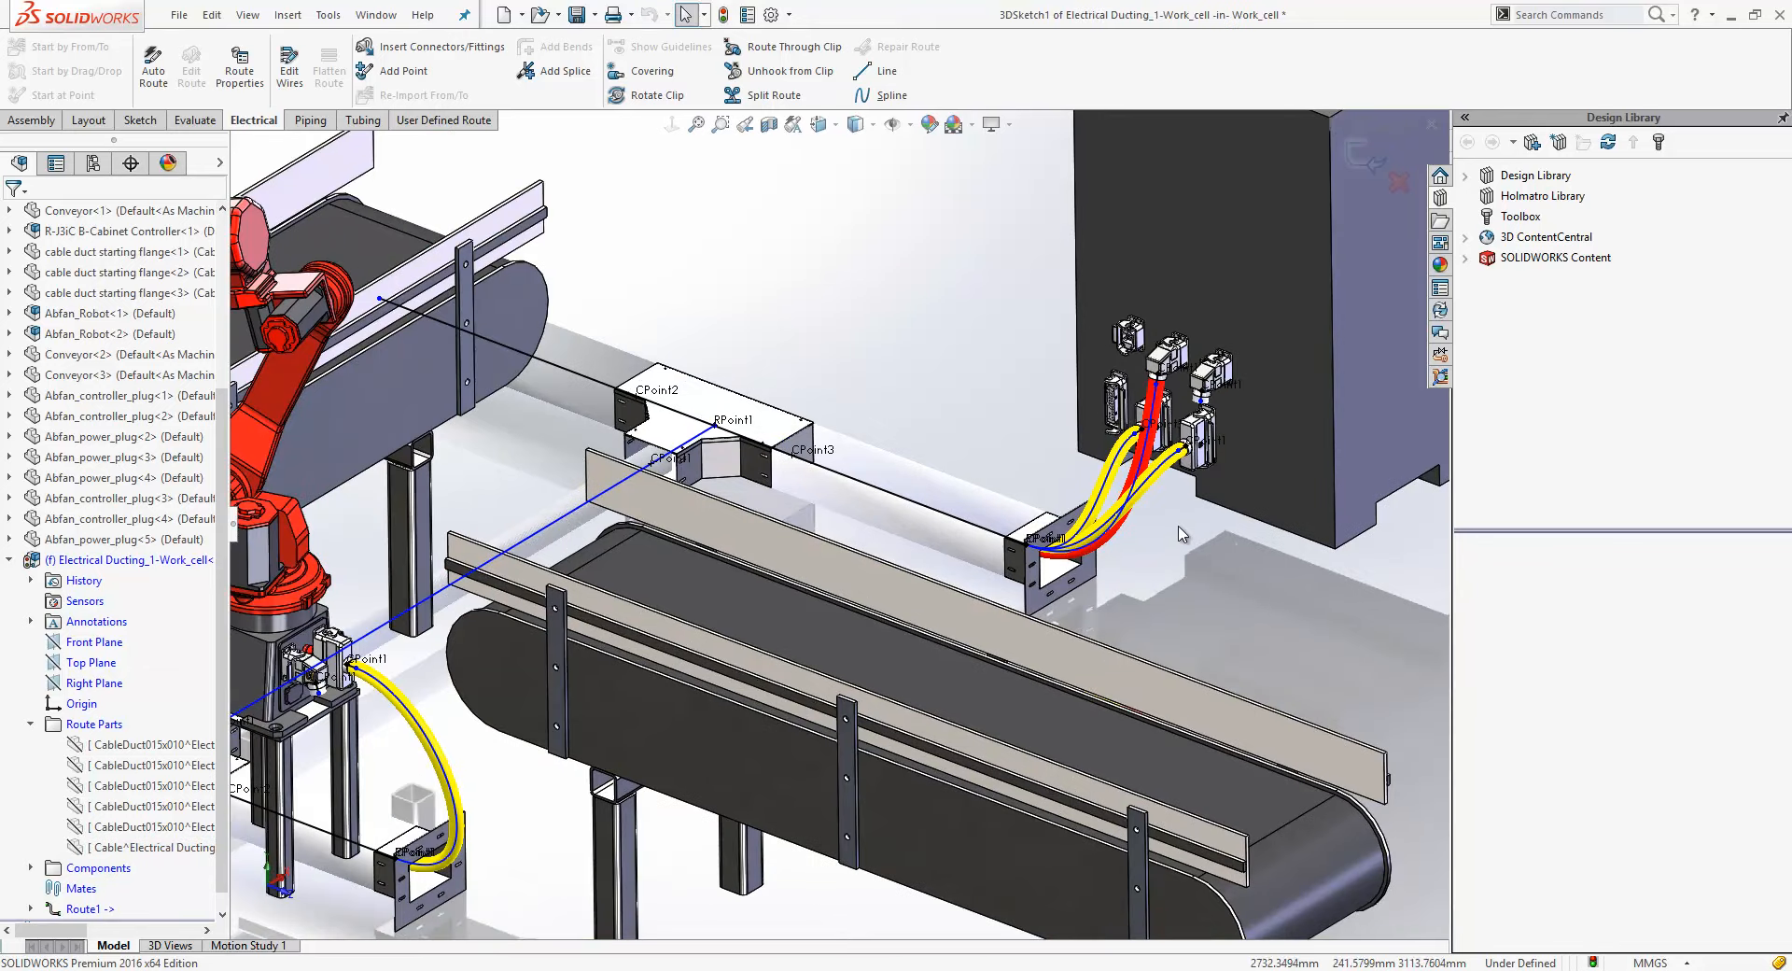
pyautogui.rightClick(1184, 534)
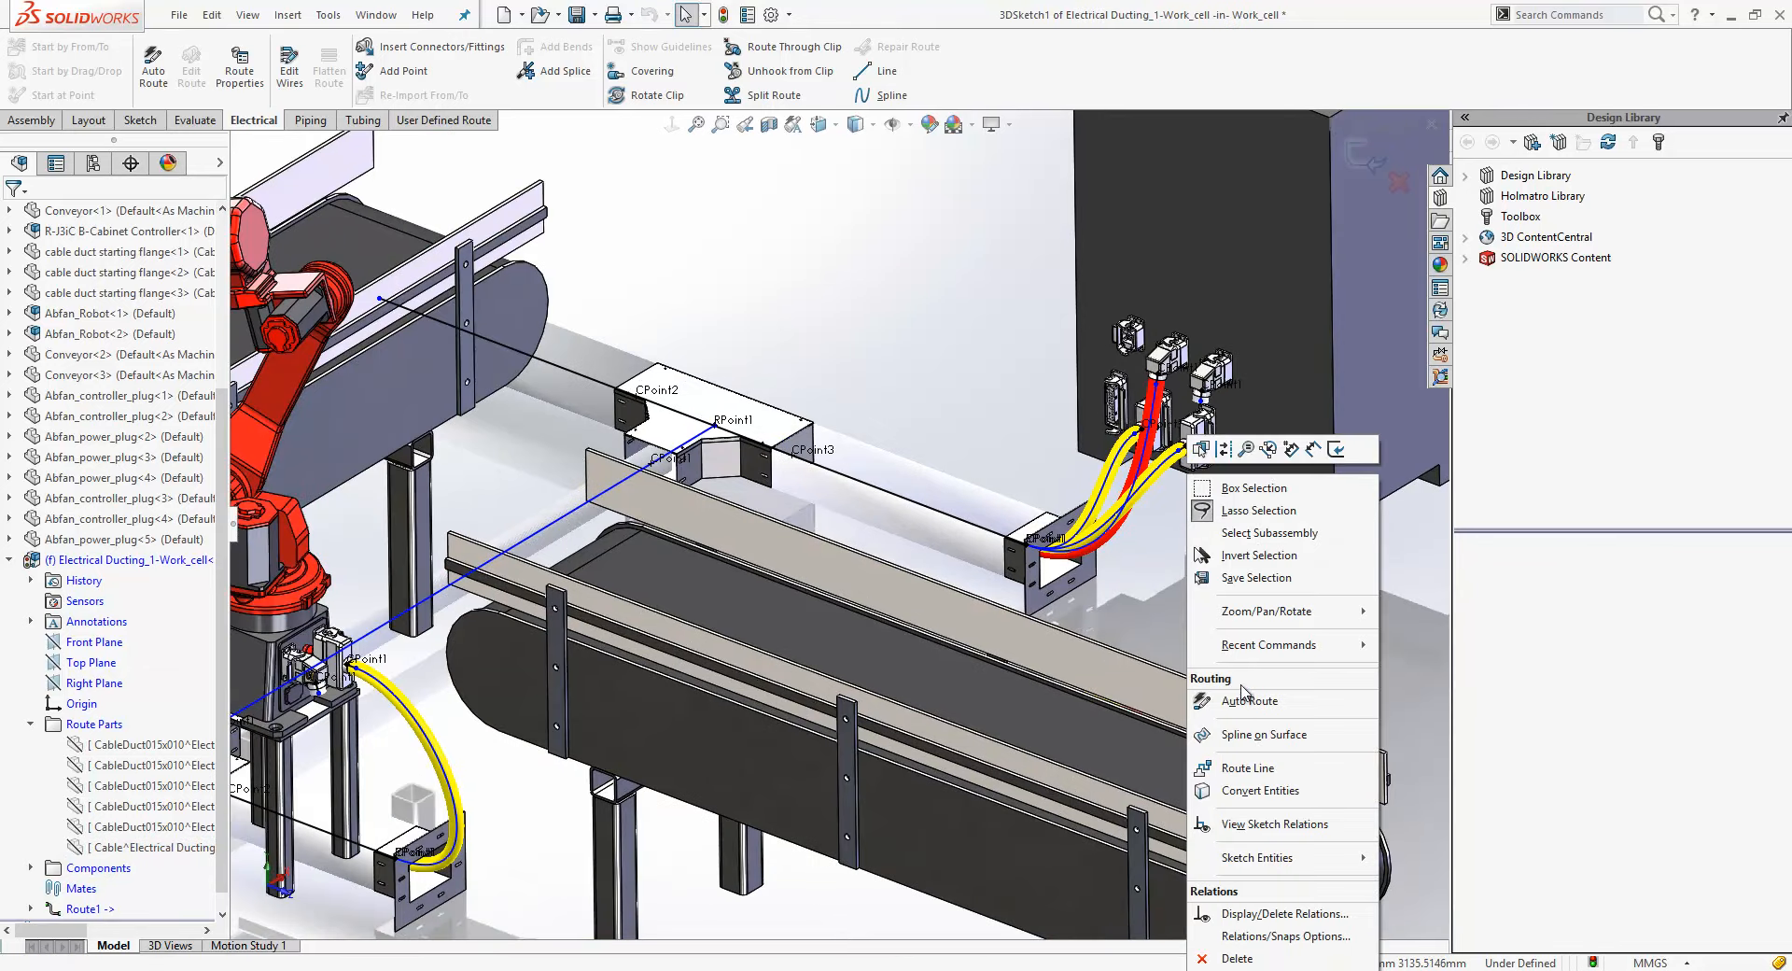
pyautogui.click(1248, 700)
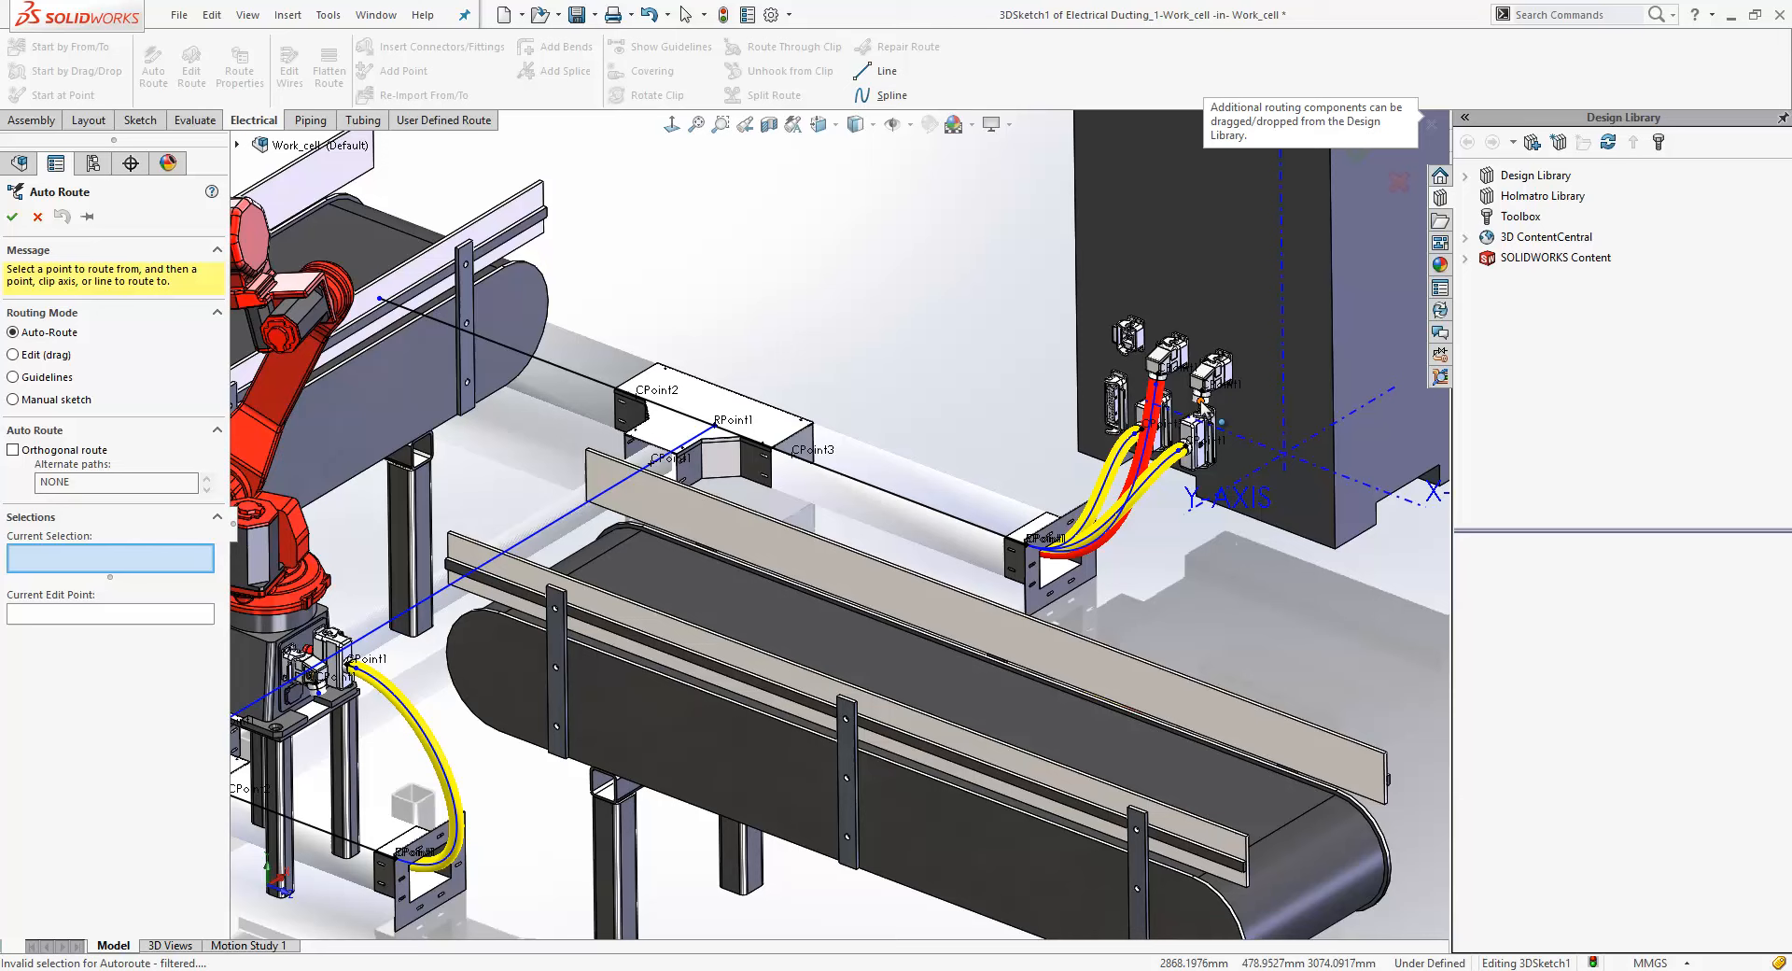
pyautogui.click(1034, 560)
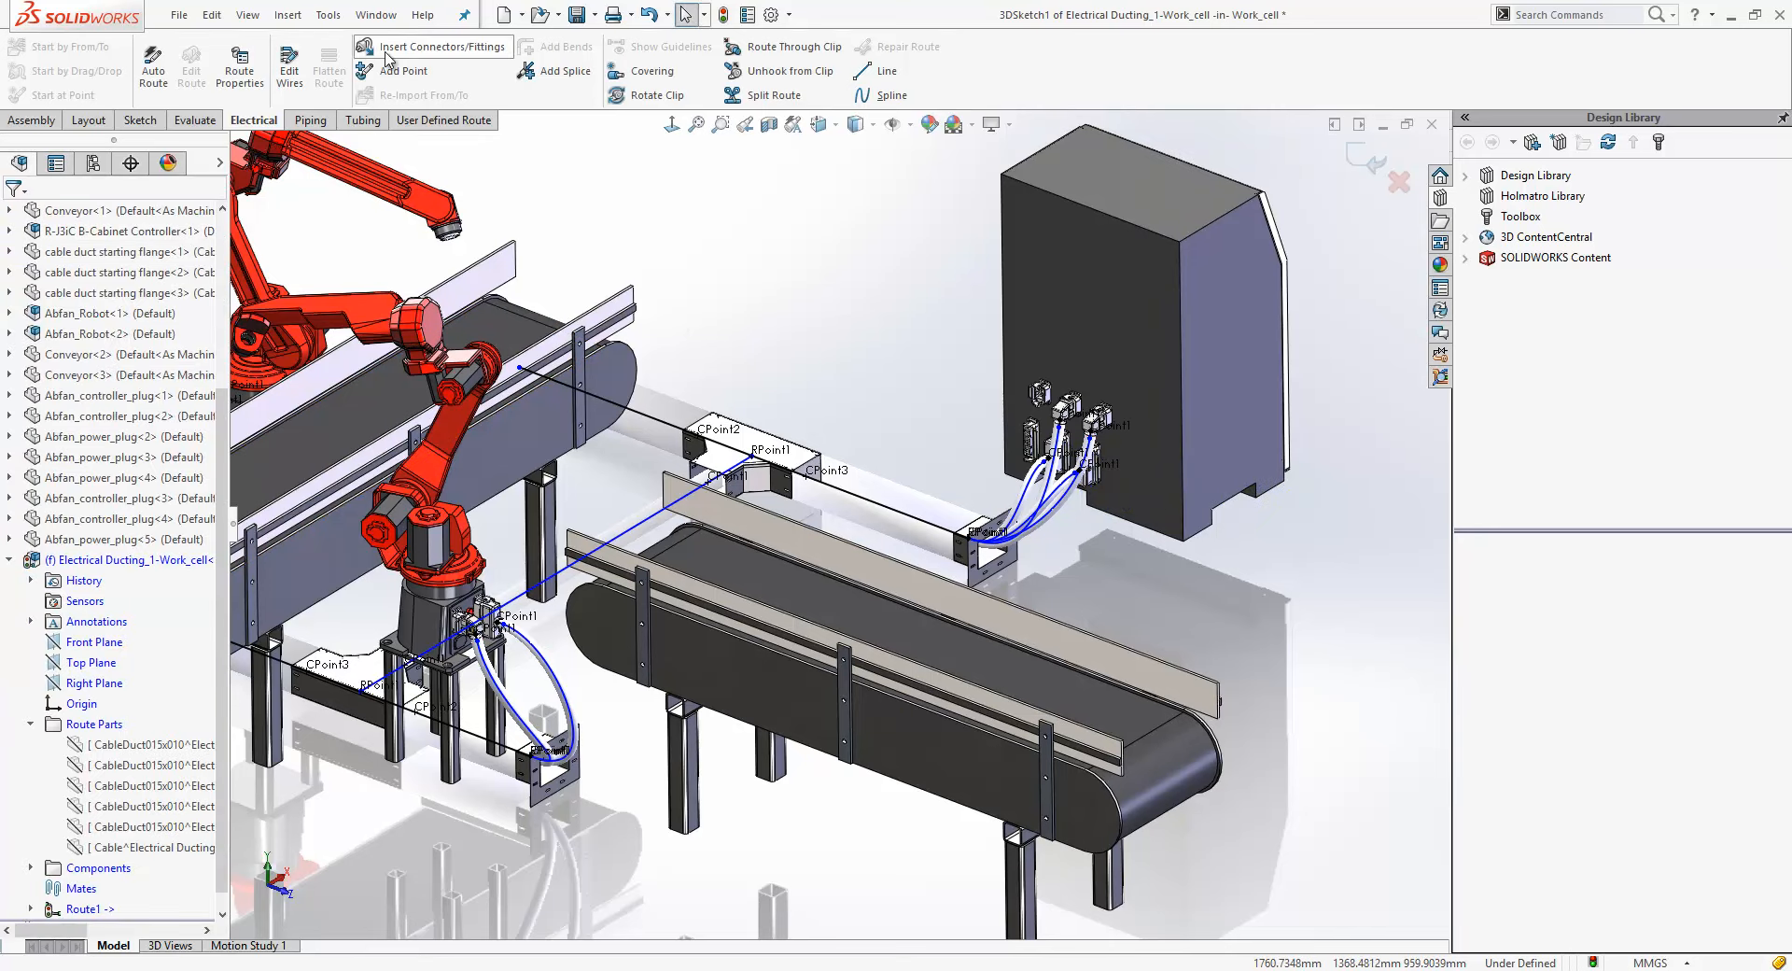
# Review the from–to endpoints of wires Control_1, Power_3 and Power_4 in Edit Wires, then confirm the route edit
pyautogui.click(287, 66)
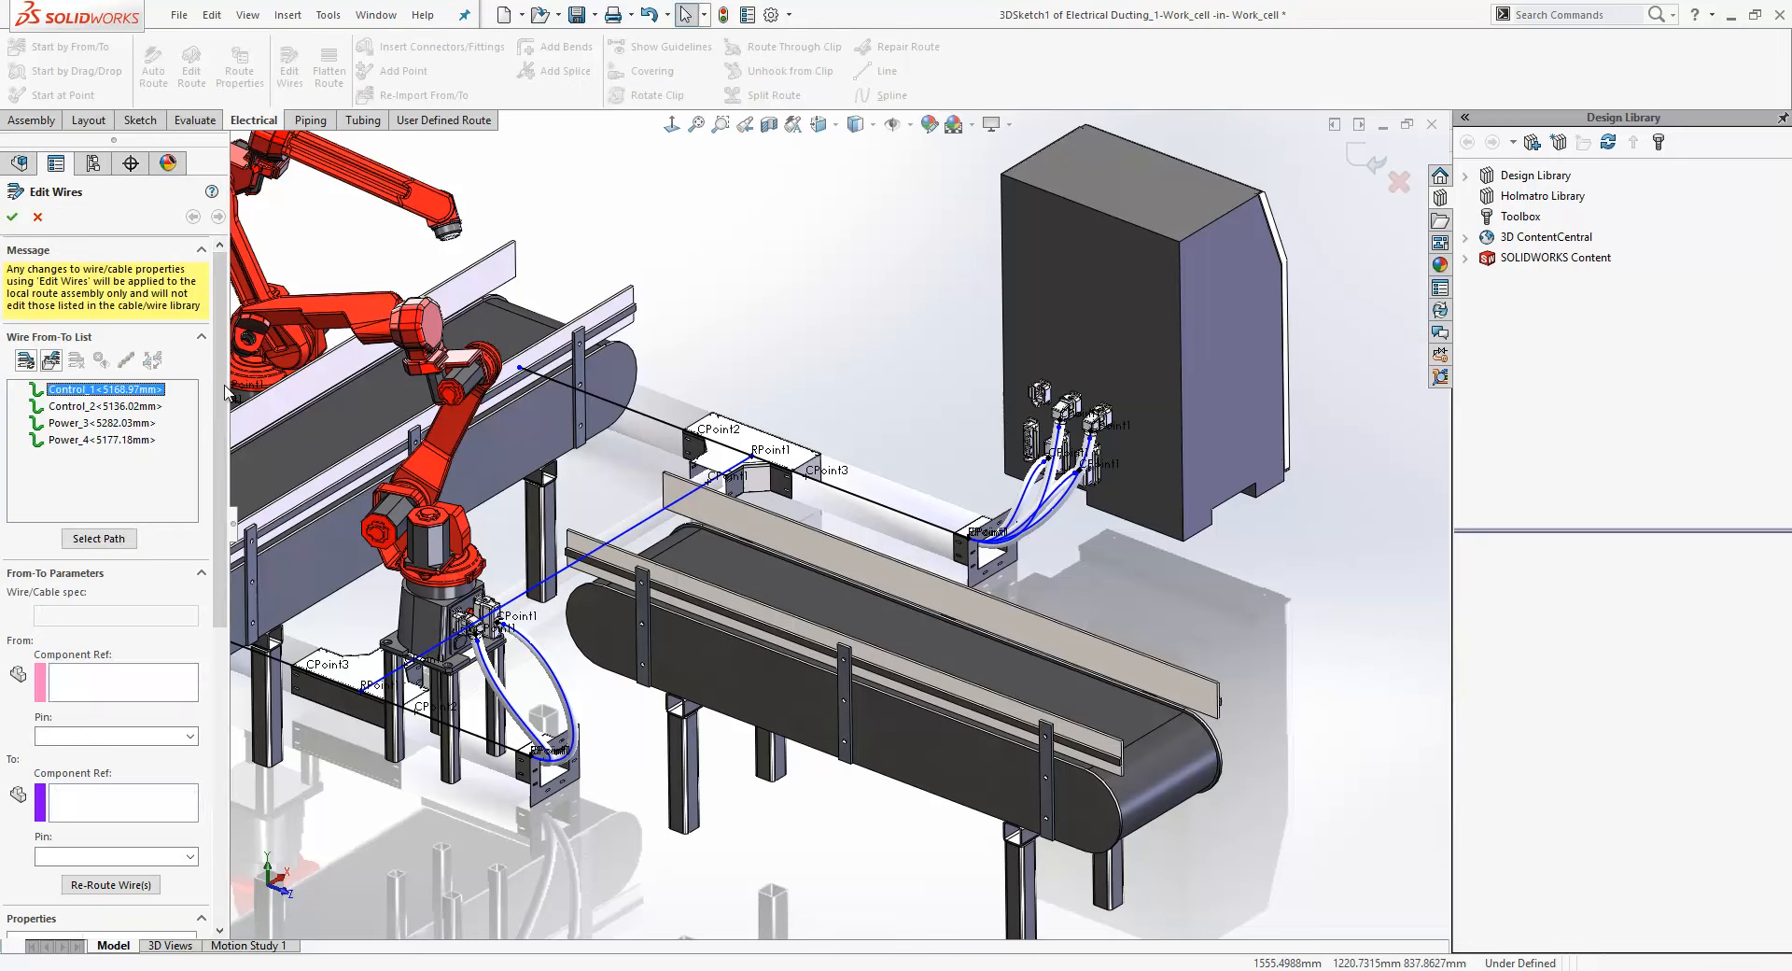
pyautogui.click(105, 389)
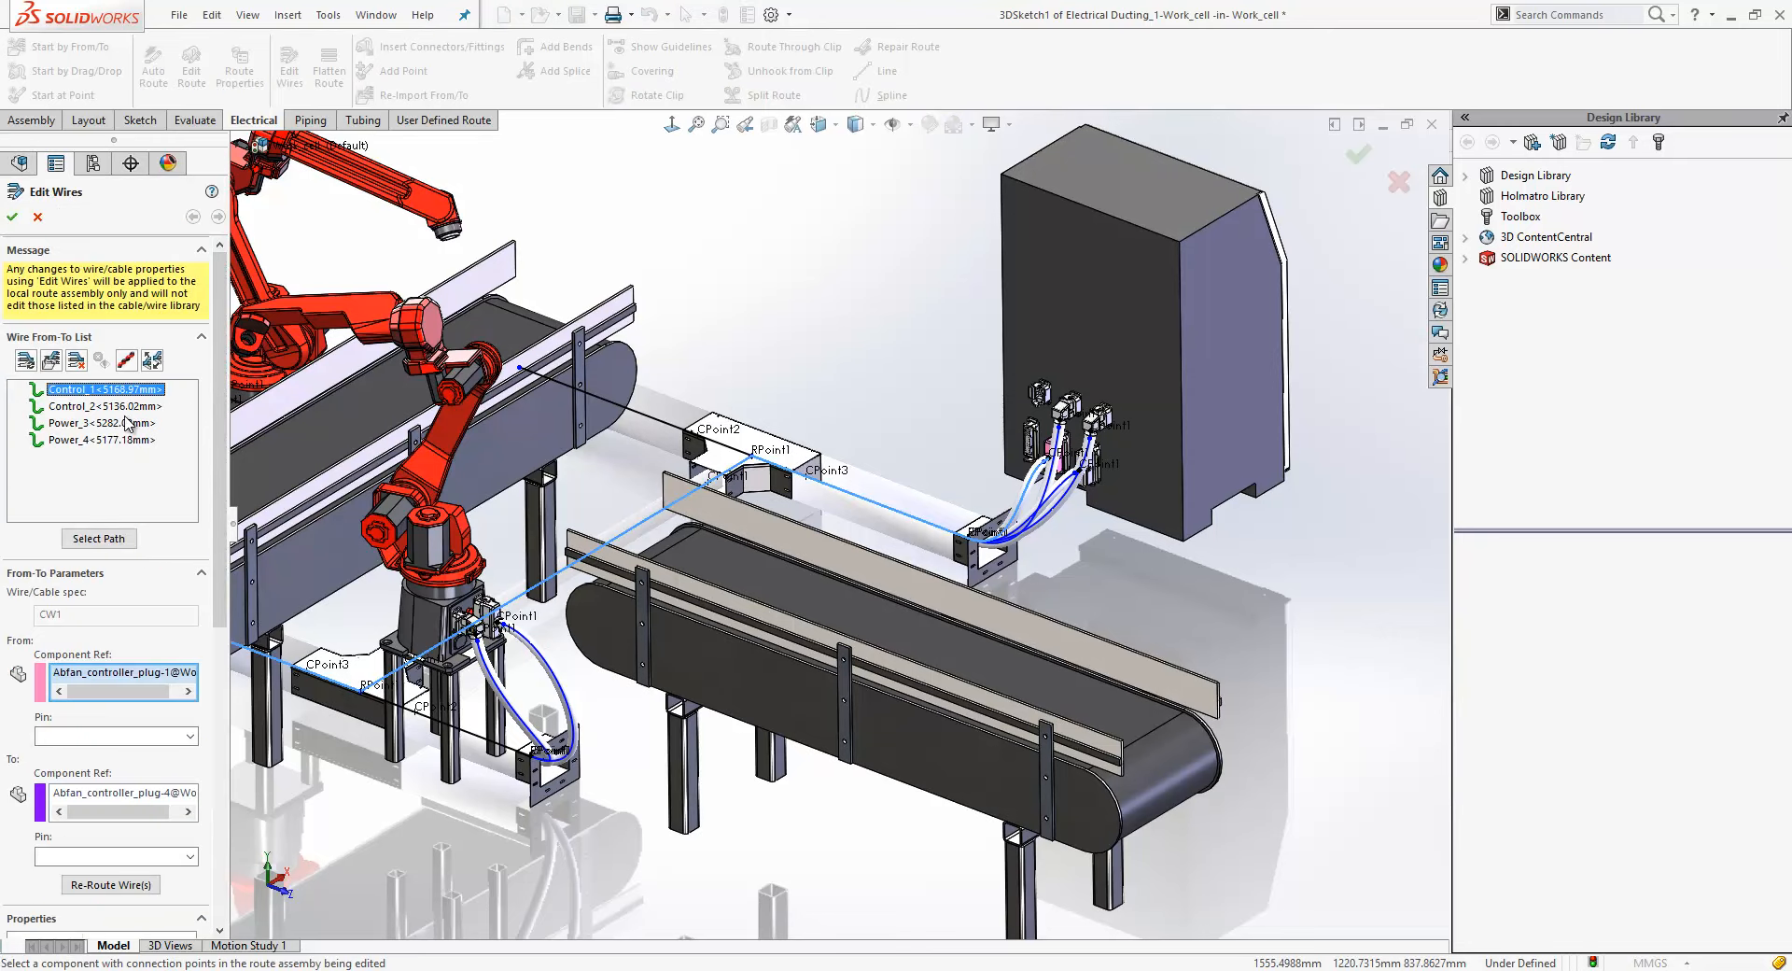
pyautogui.click(97, 423)
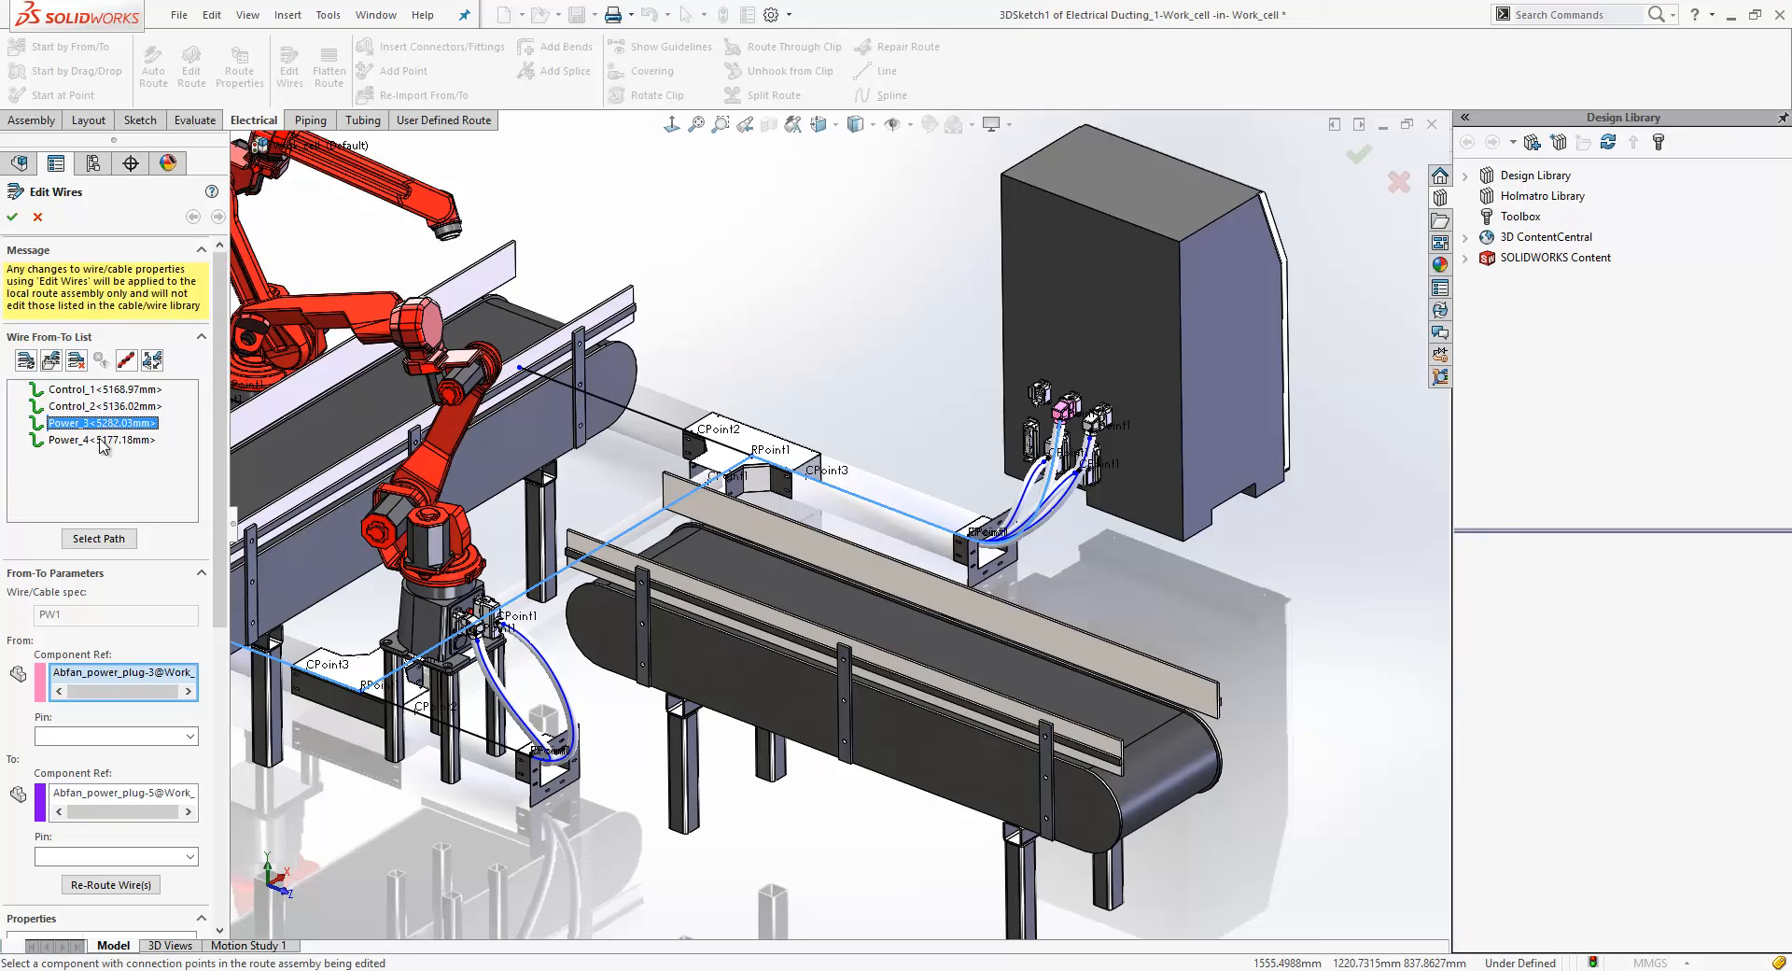
pyautogui.click(99, 441)
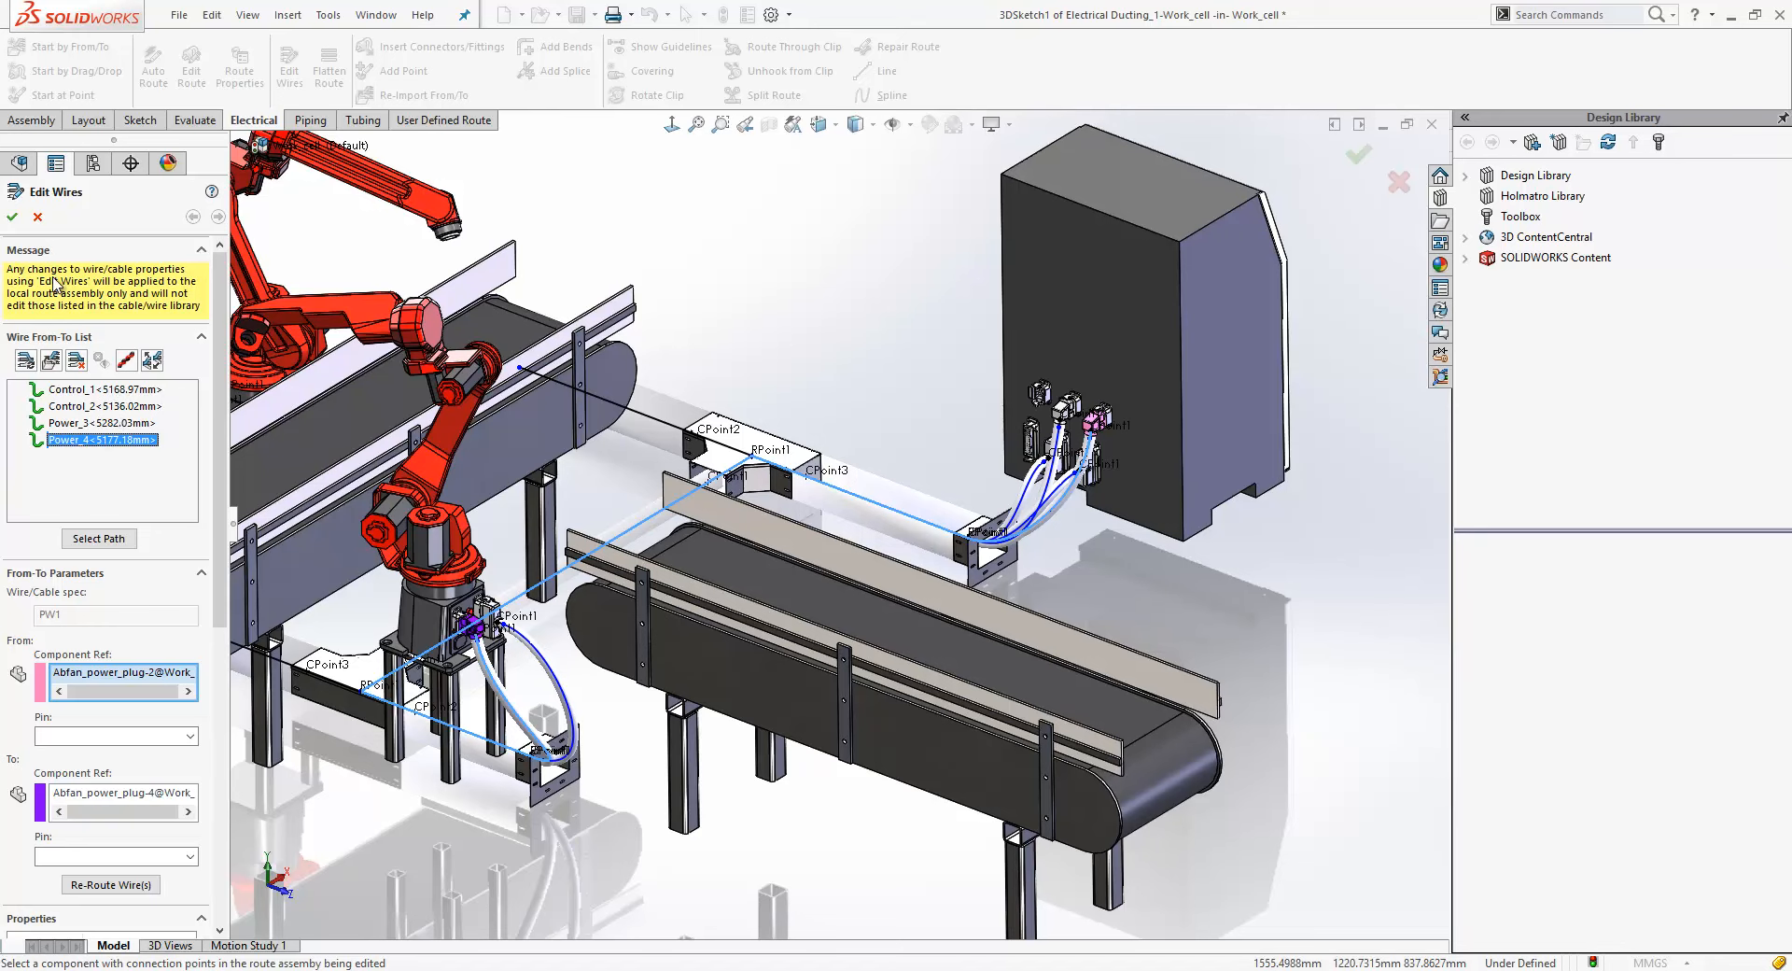
pyautogui.click(13, 216)
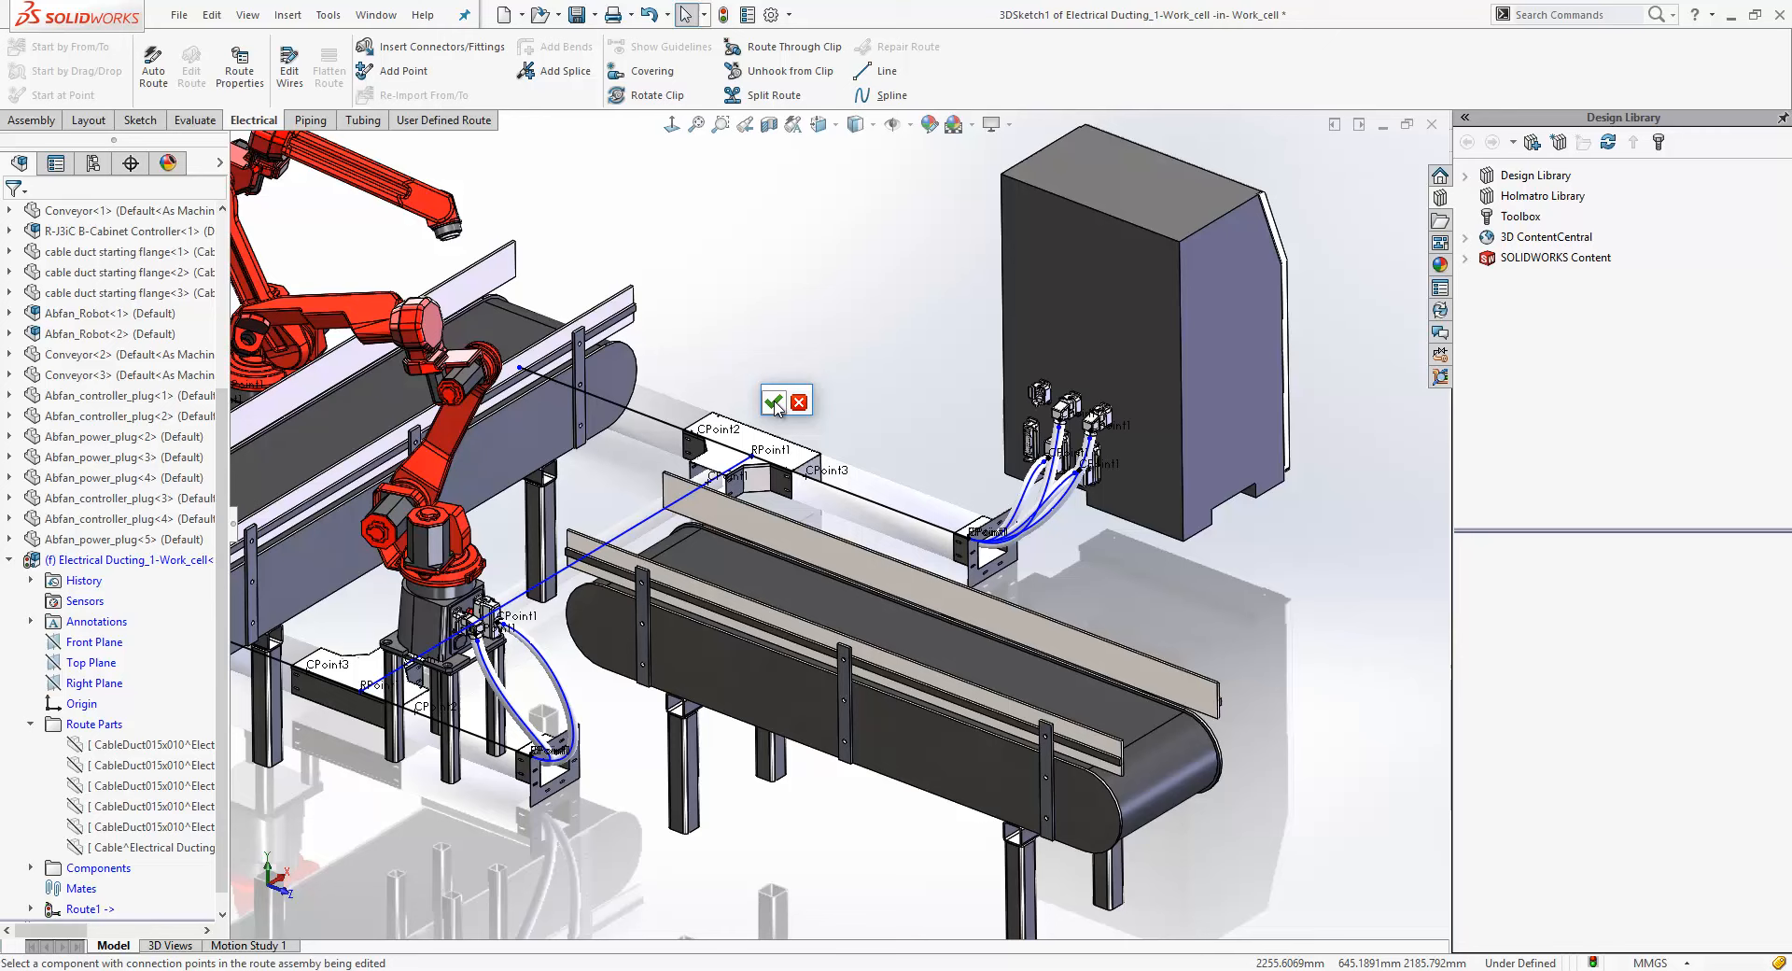
pyautogui.click(773, 401)
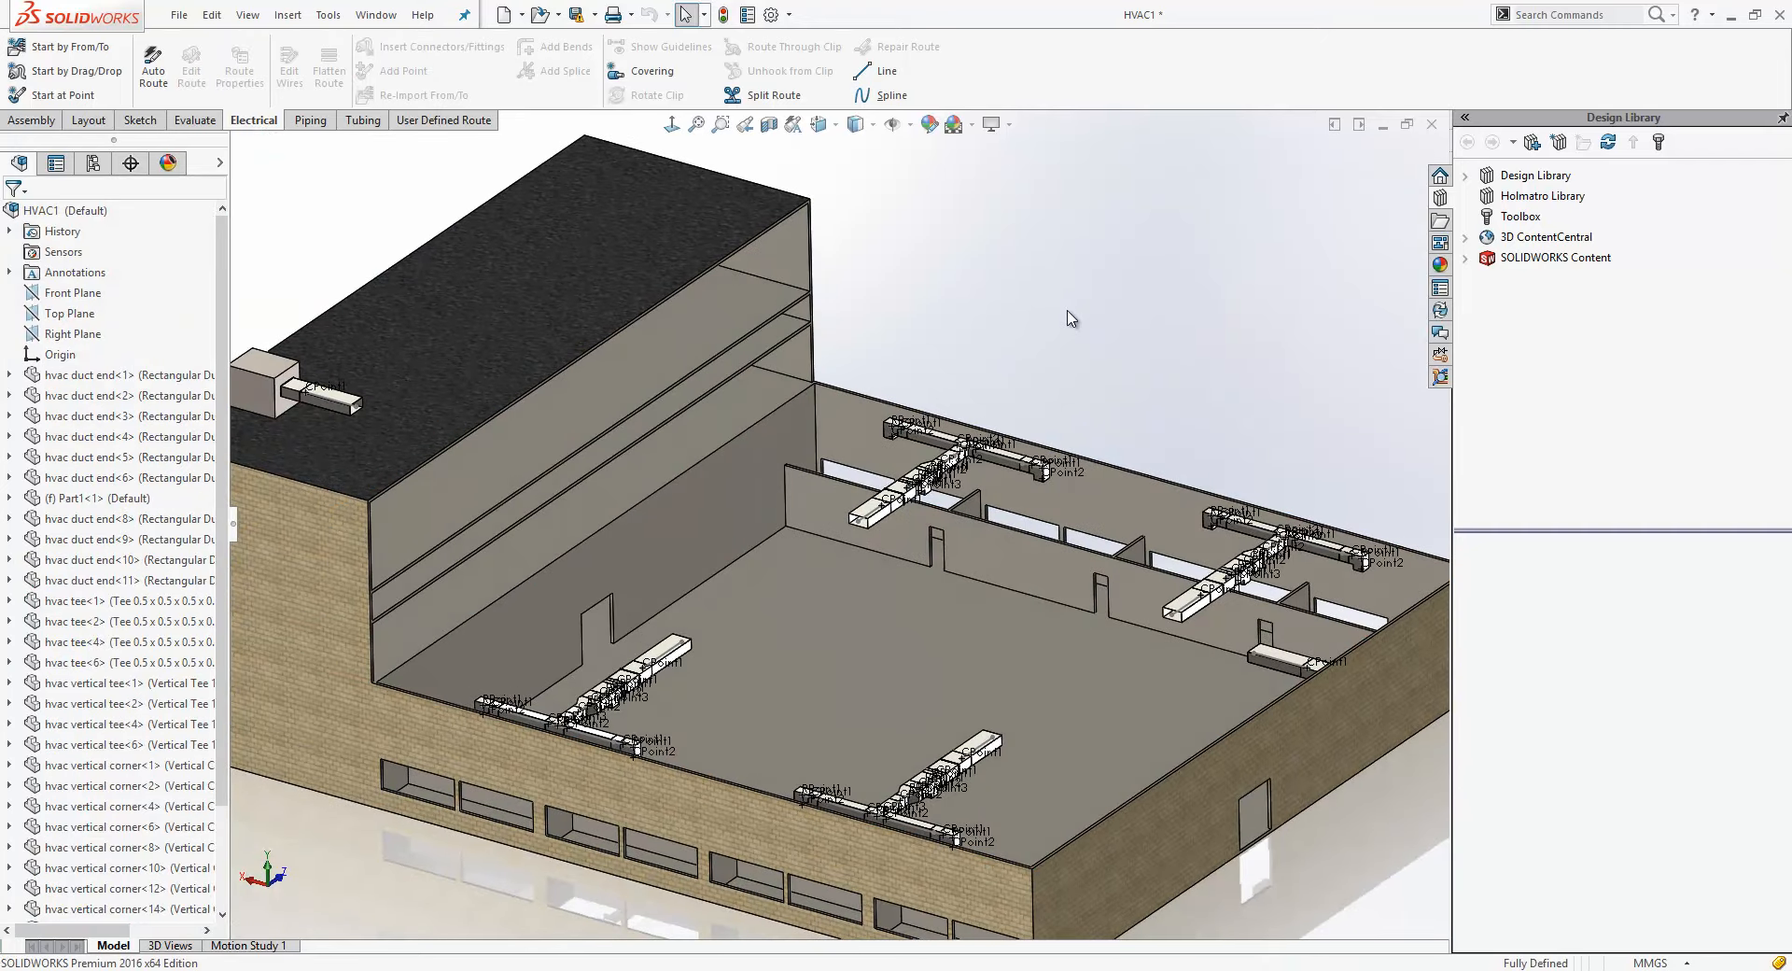
# Edit the HVAC duct route and auto-route from the rooftop unit outlet toward the floor duct
pyautogui.rightClick(332, 394)
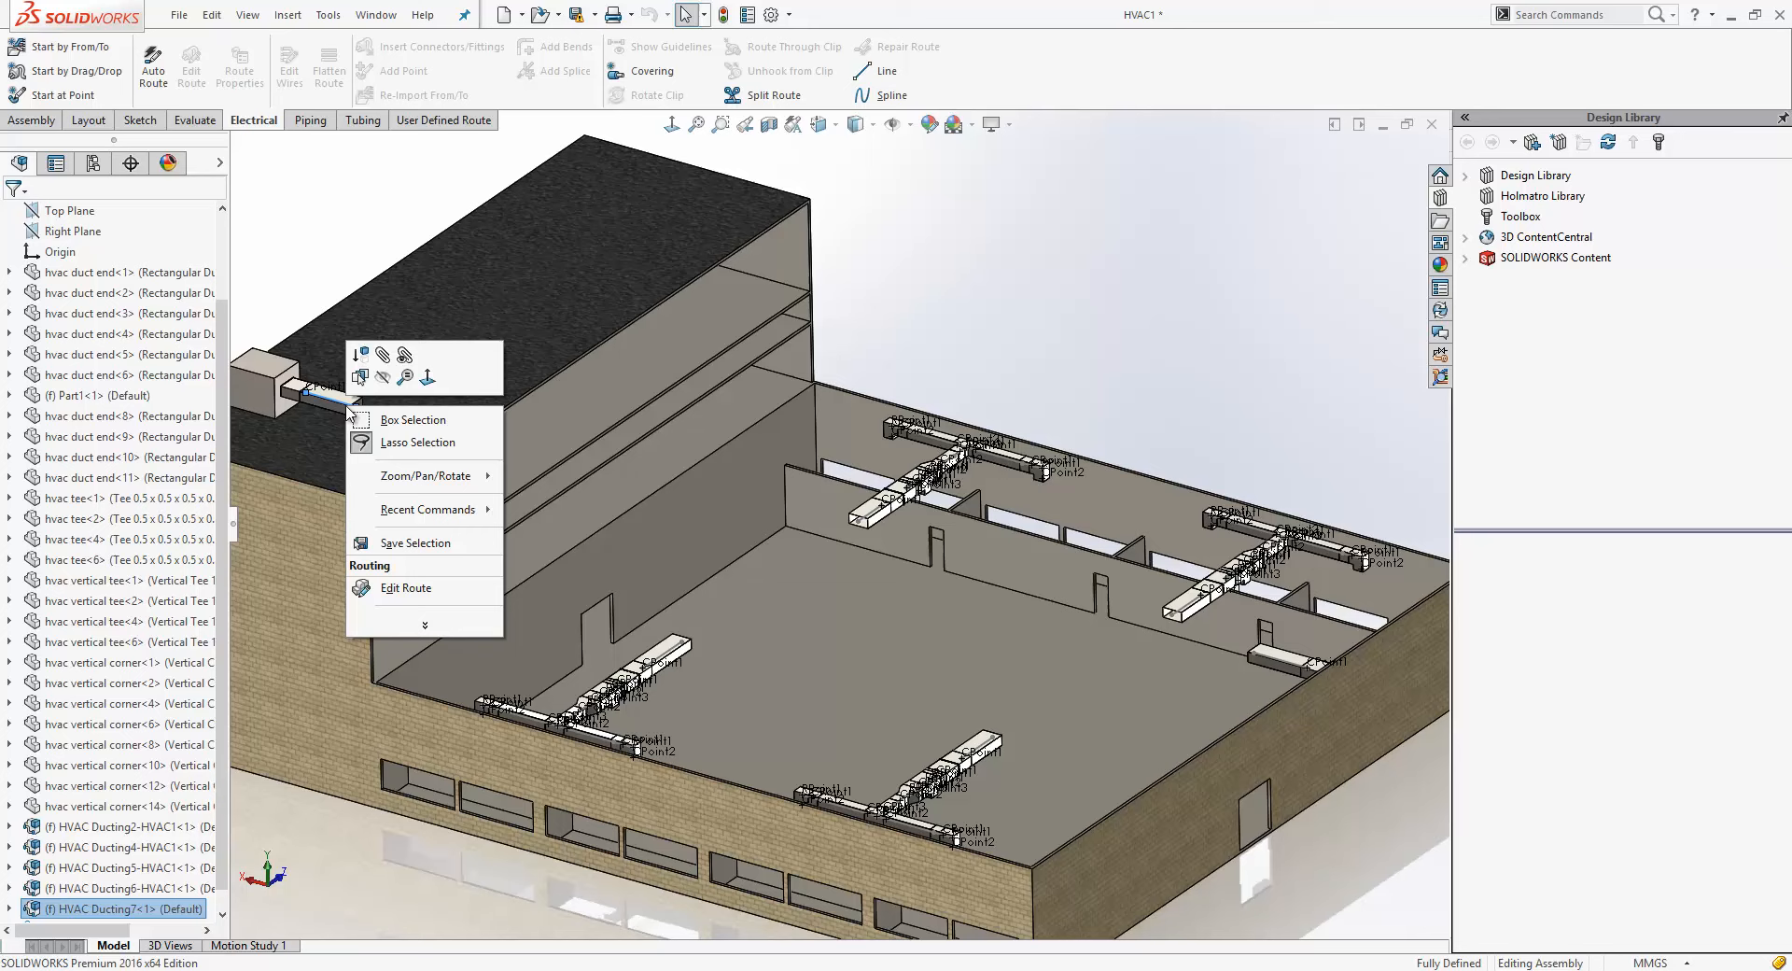
pyautogui.click(405, 588)
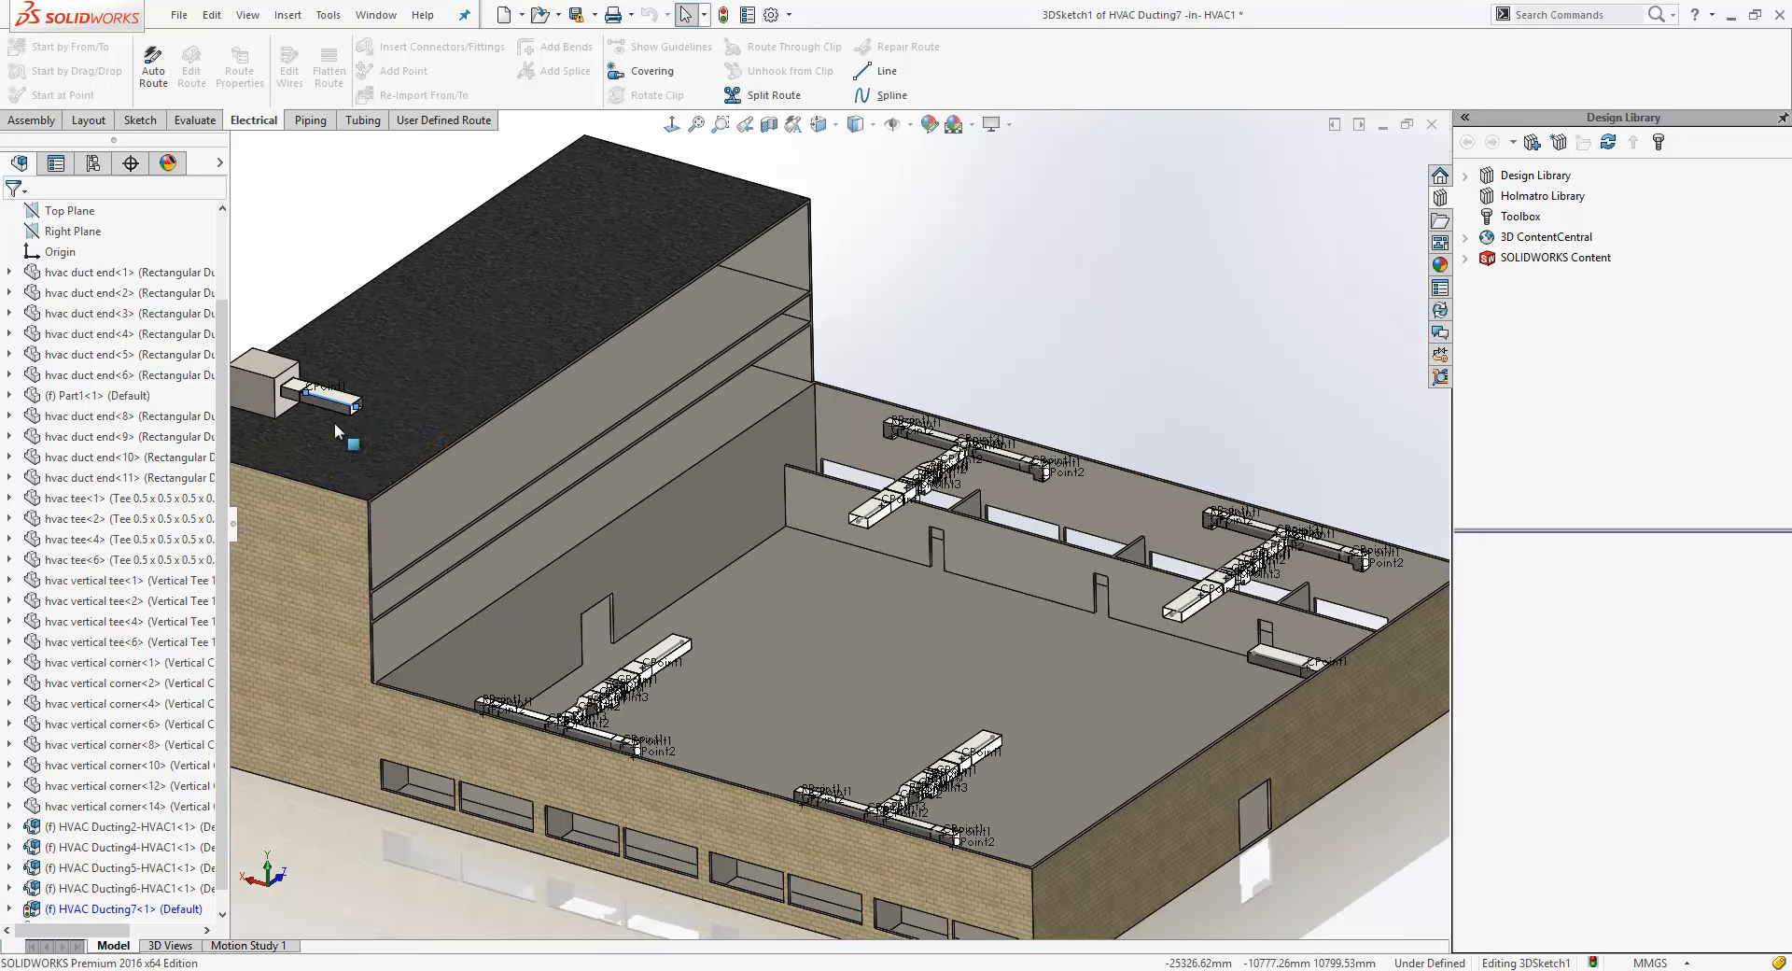
pyautogui.rightClick(325, 394)
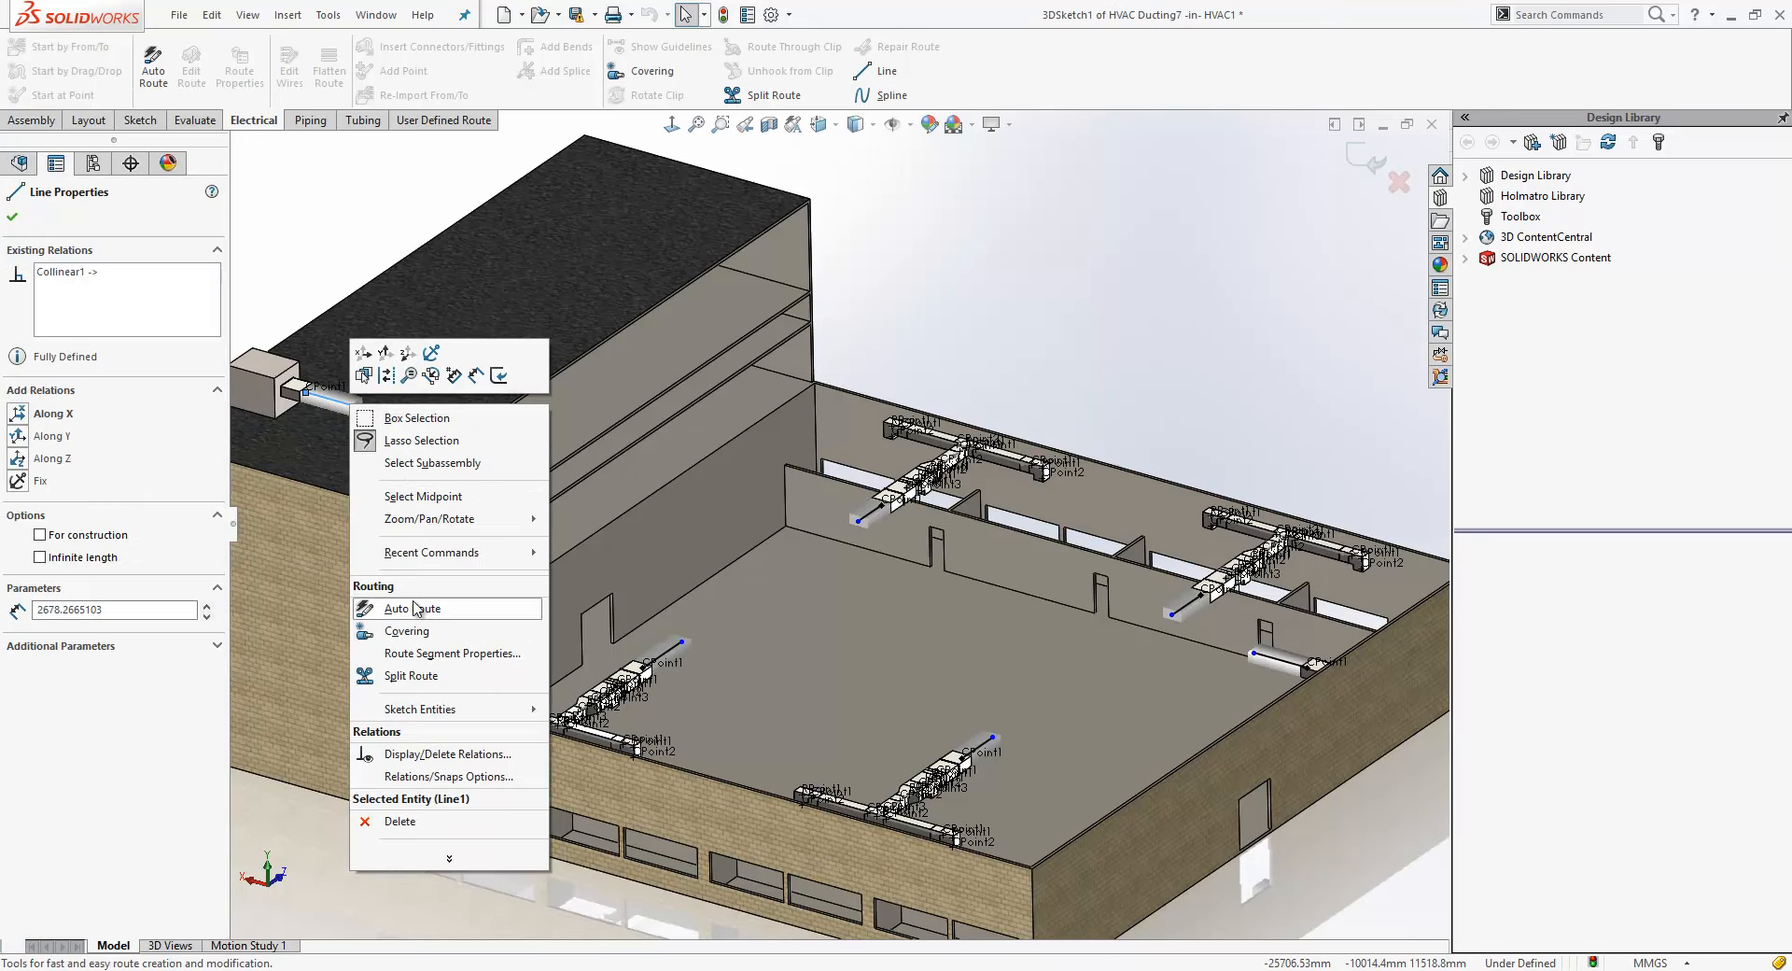
pyautogui.click(410, 607)
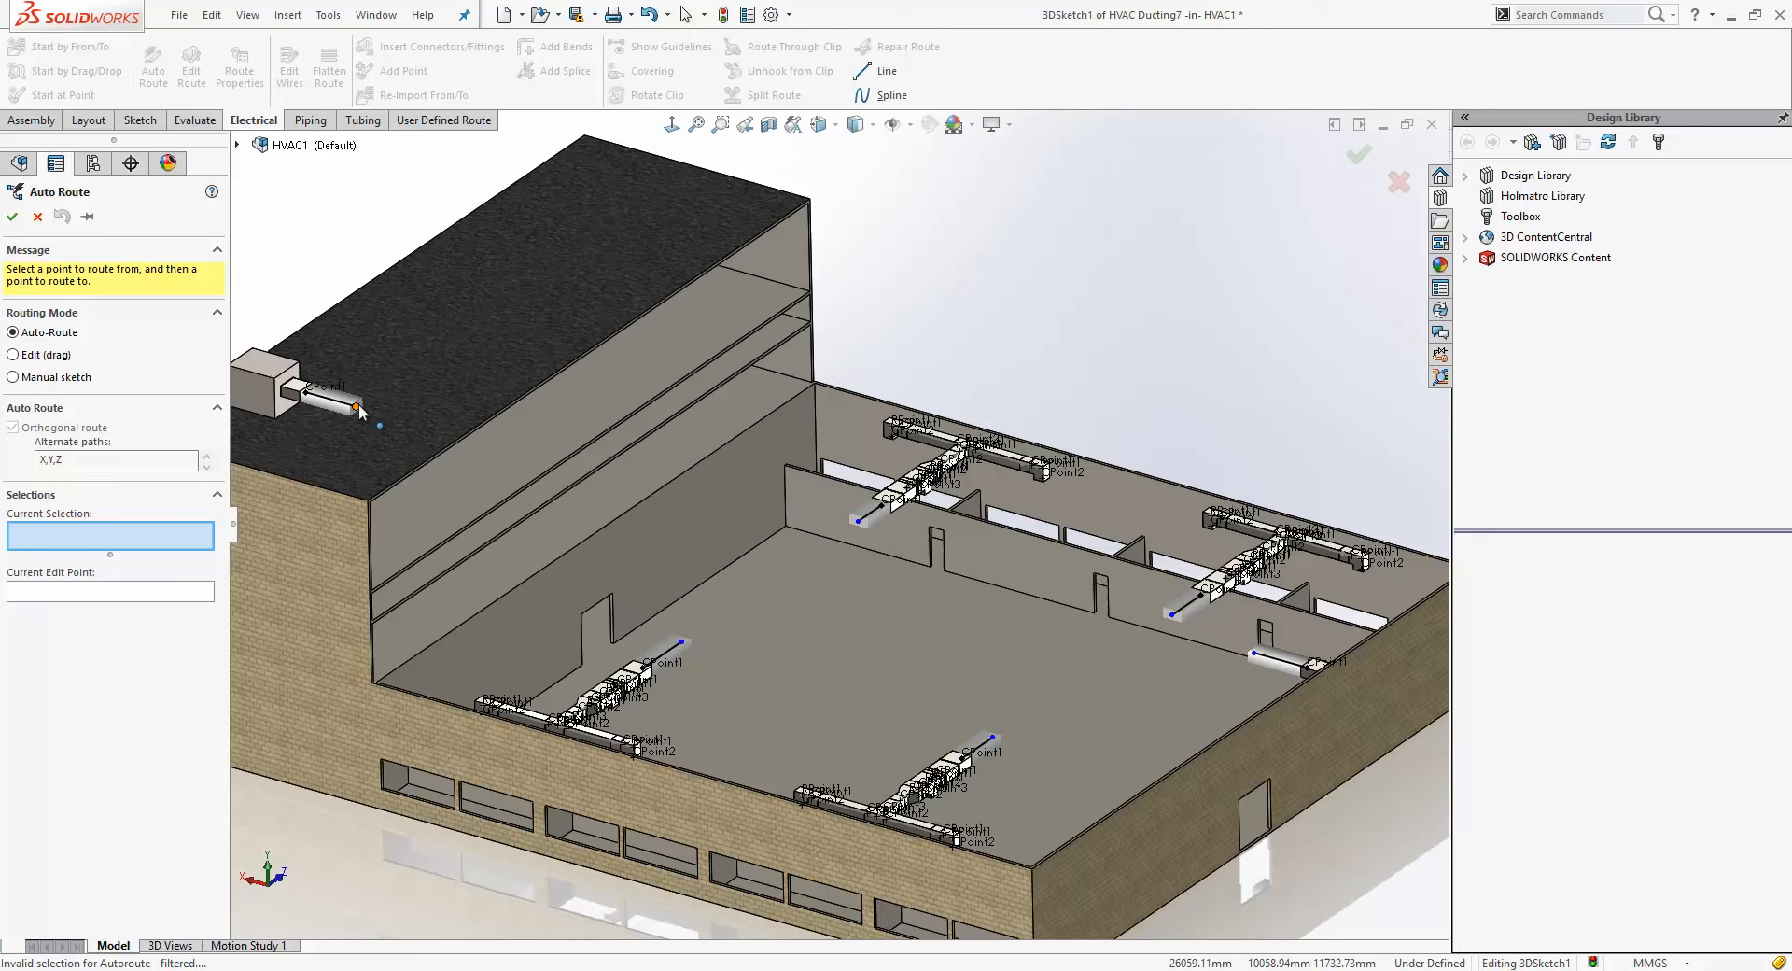
pyautogui.click(1256, 674)
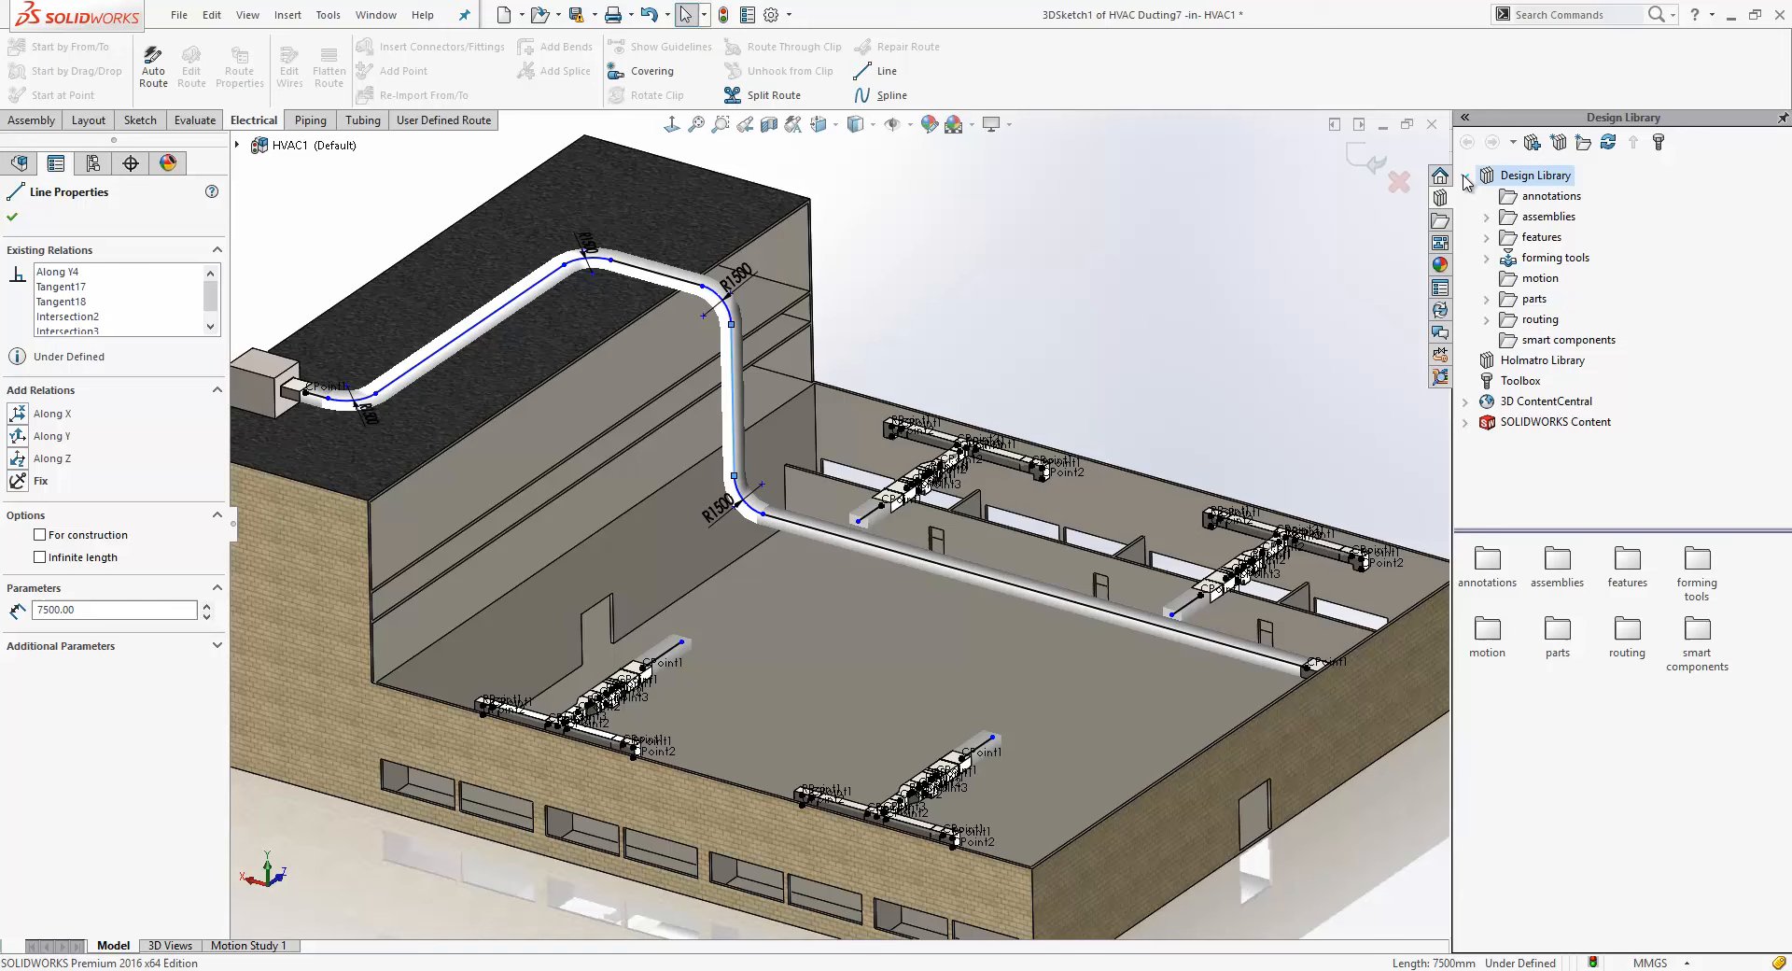
# Insert two hvac cross fittings from Design Library > routing > hvac onto the floor duct and merge the route points
pyautogui.click(1488, 320)
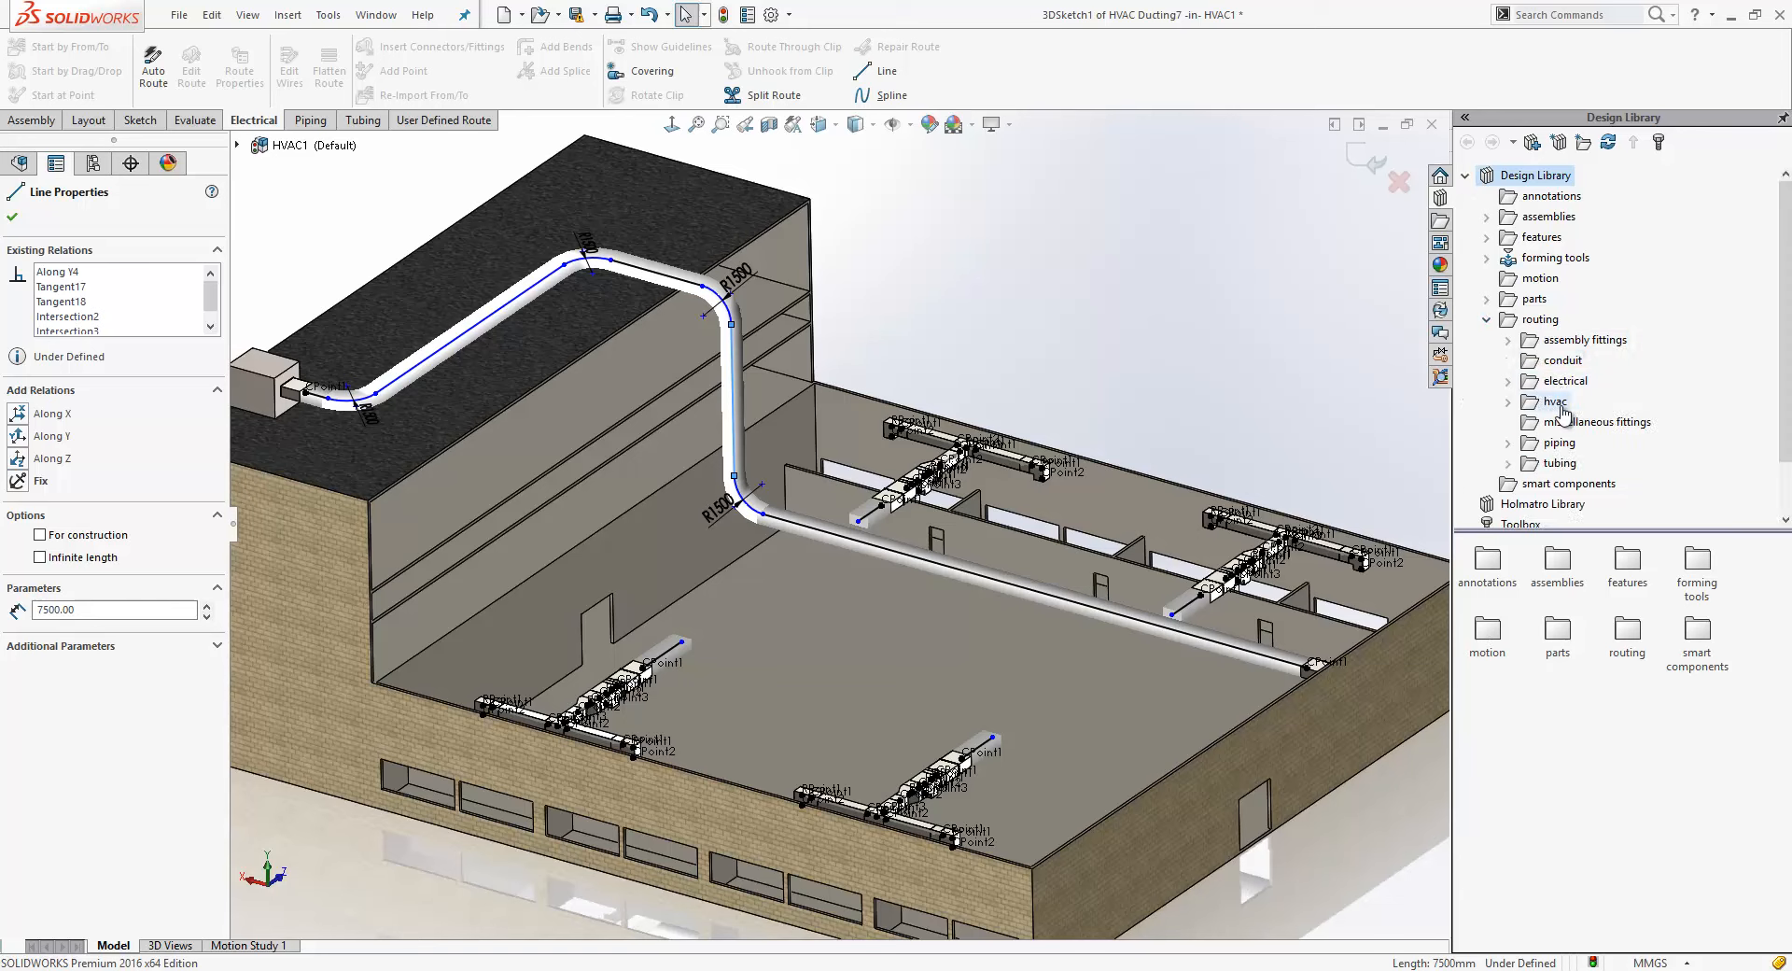
pyautogui.click(1555, 402)
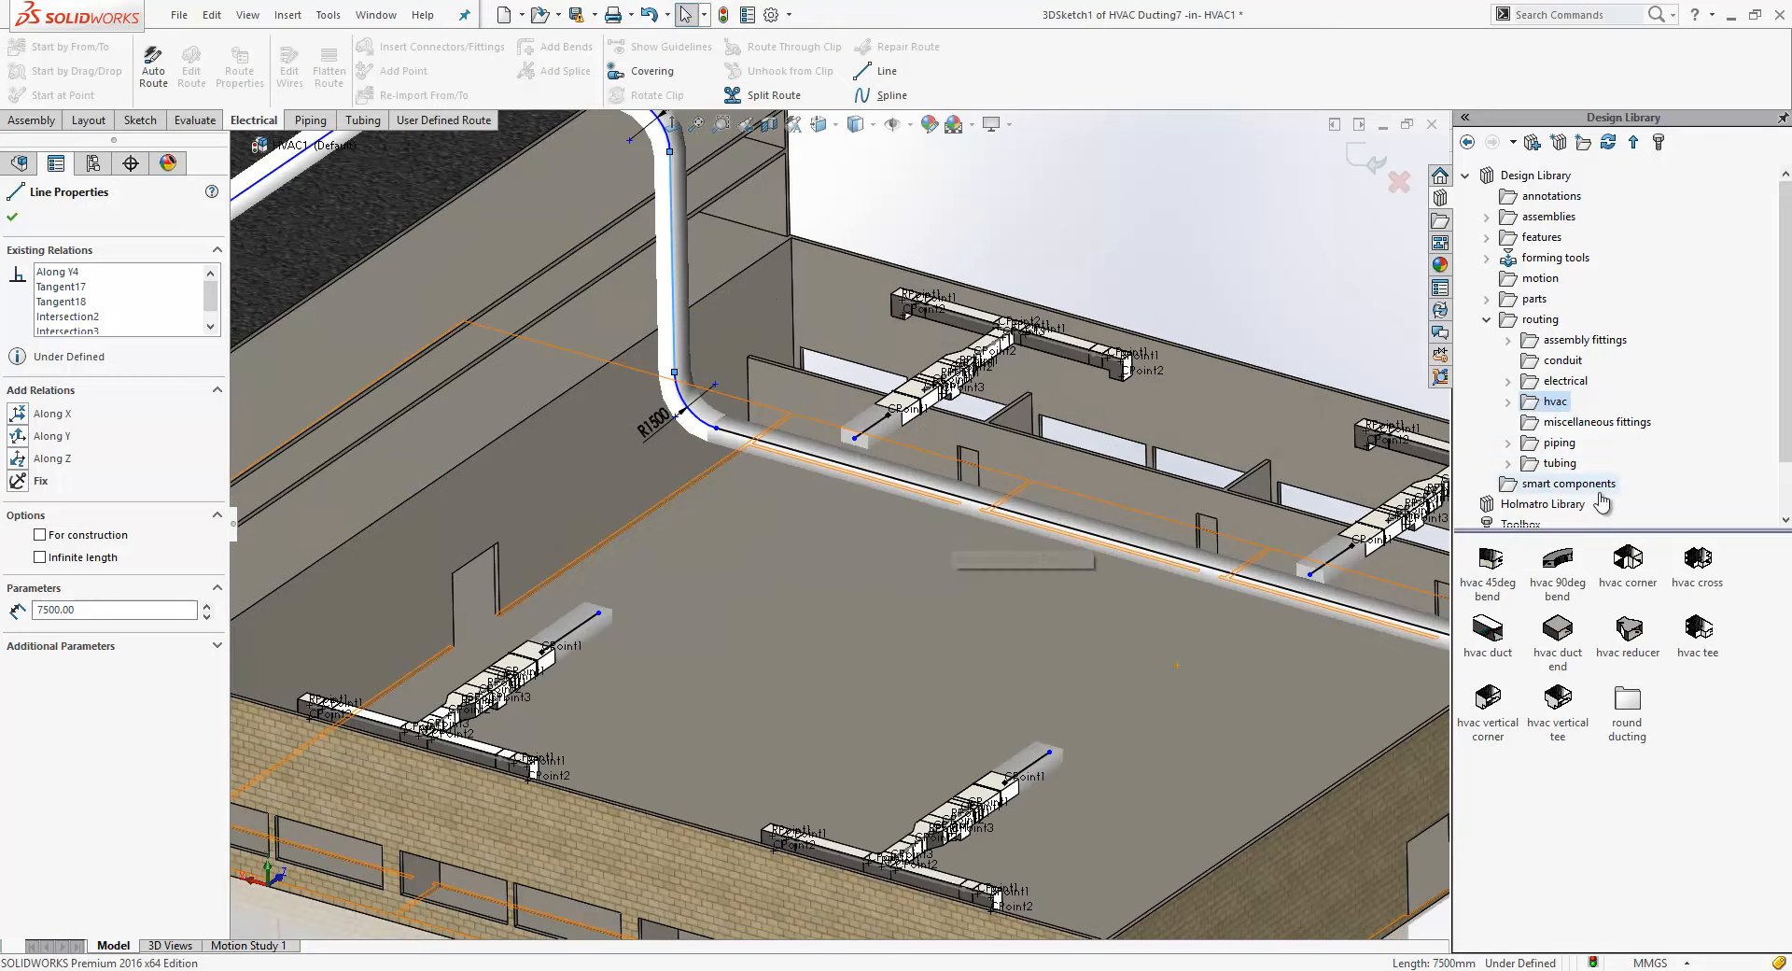
pyautogui.click(1696, 565)
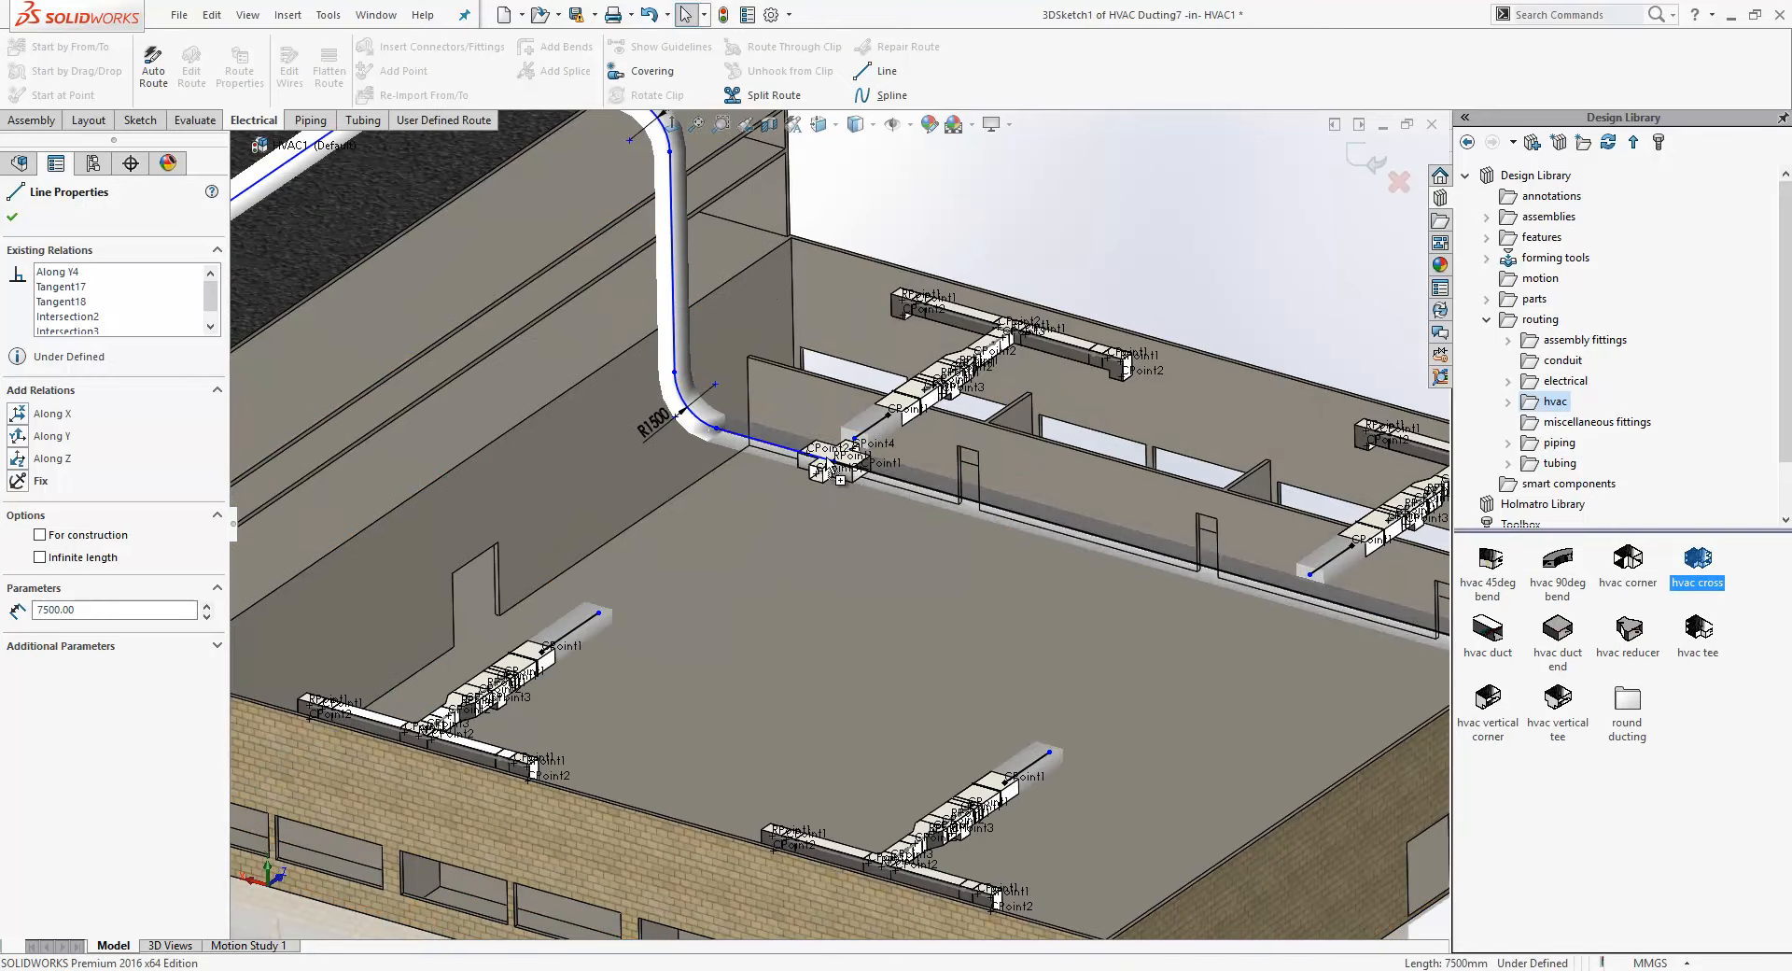
pyautogui.moveTo(838, 469)
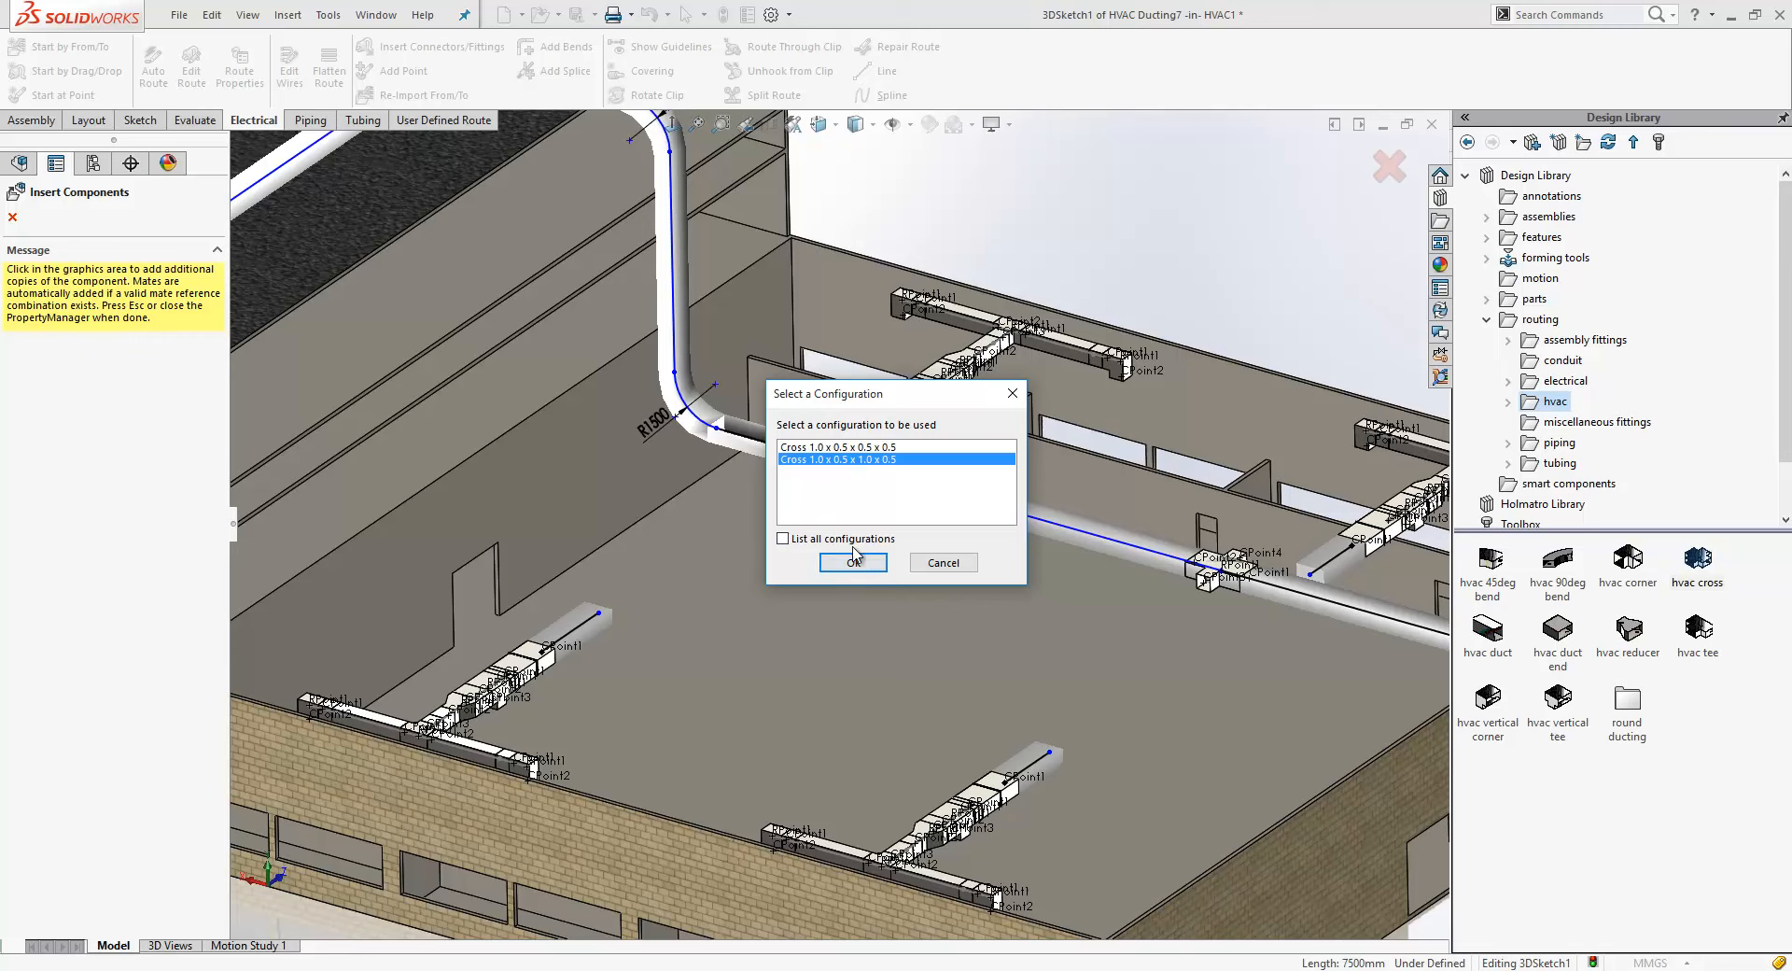
pyautogui.click(851, 562)
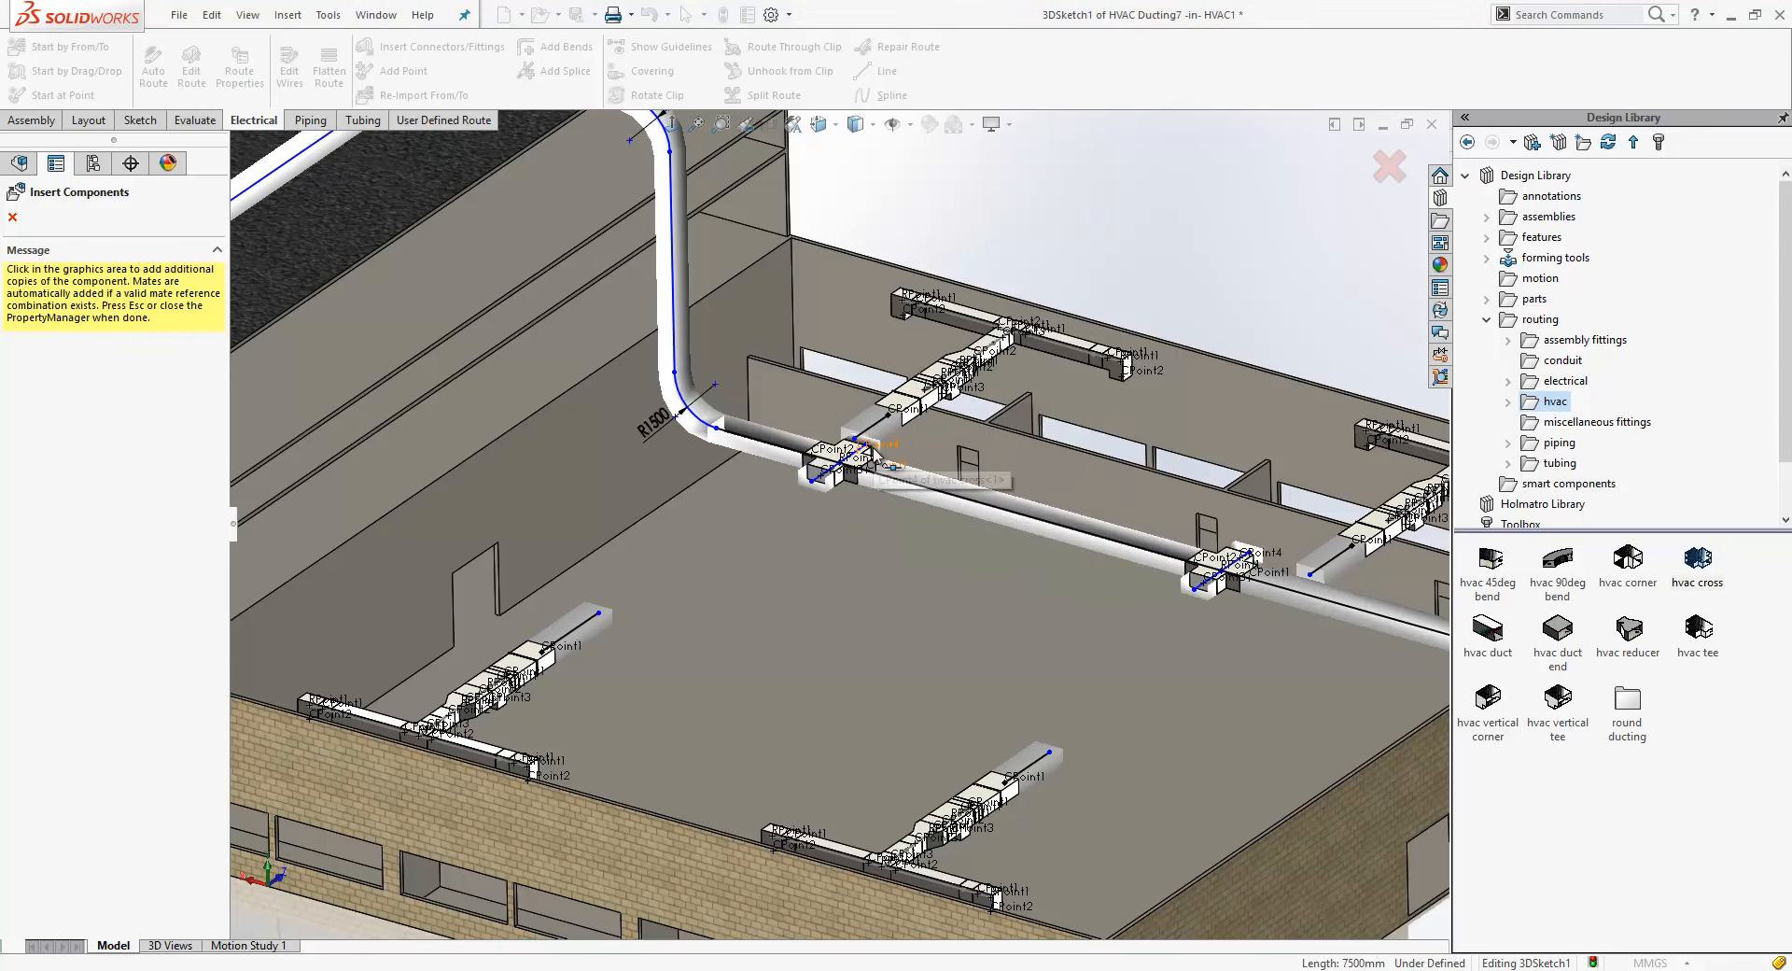
pyautogui.click(862, 449)
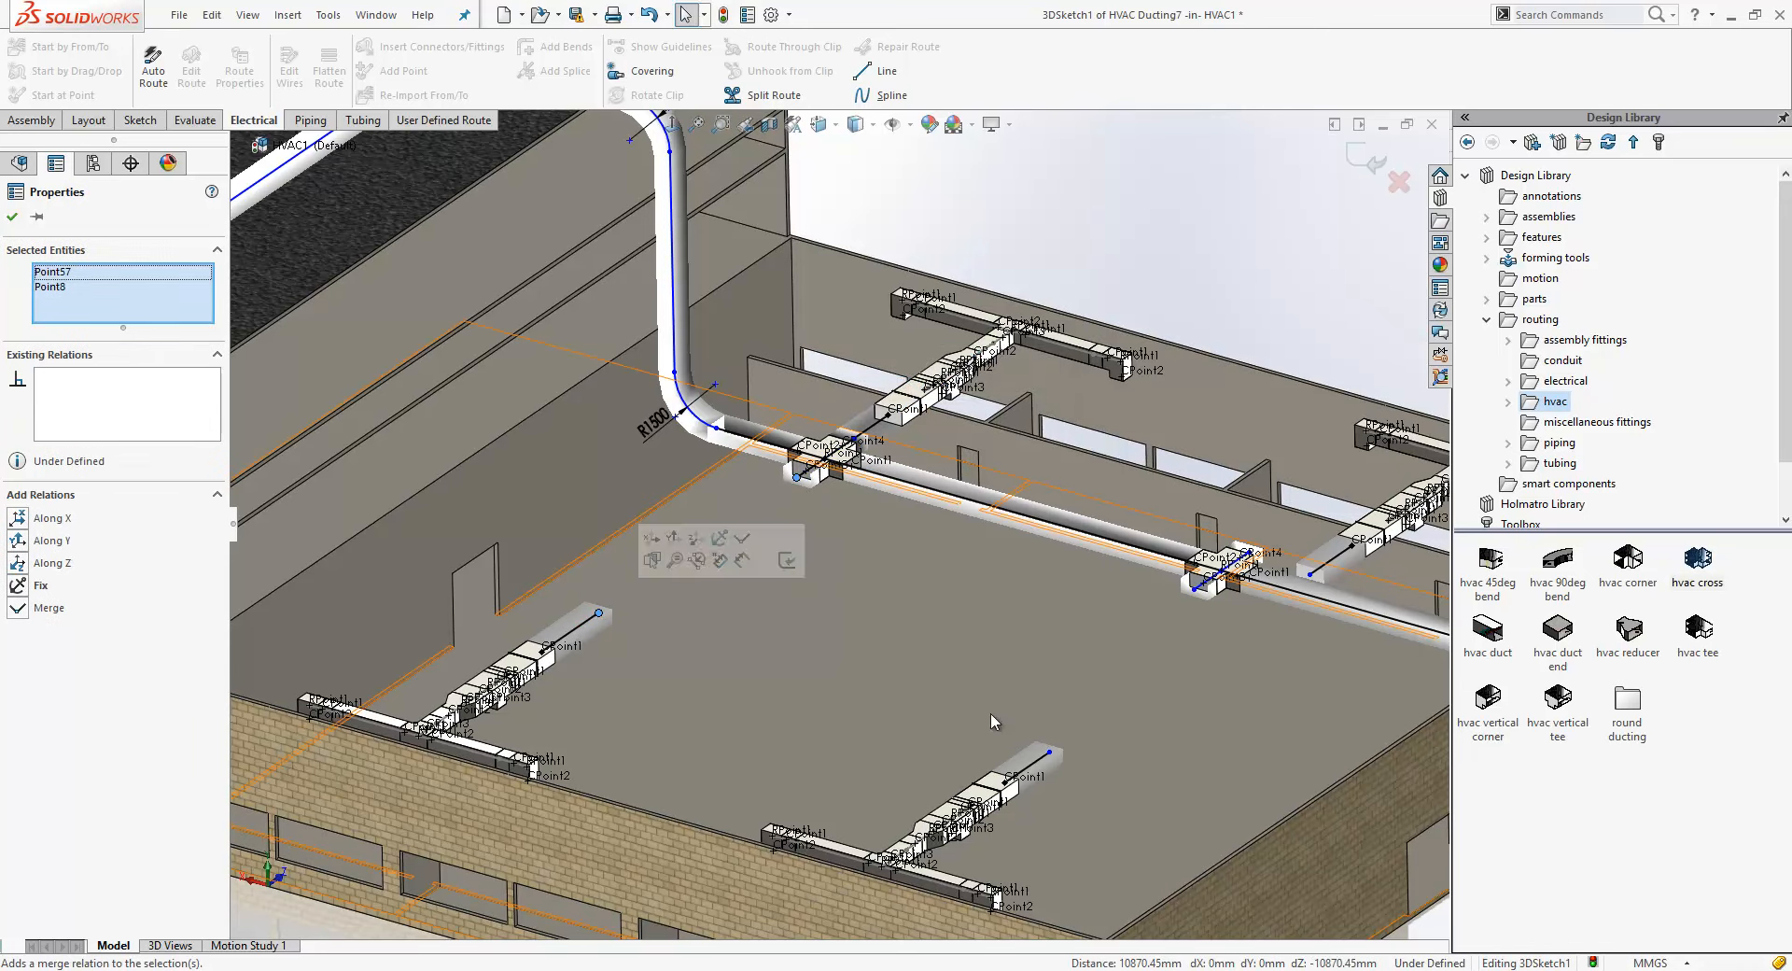
pyautogui.click(1198, 594)
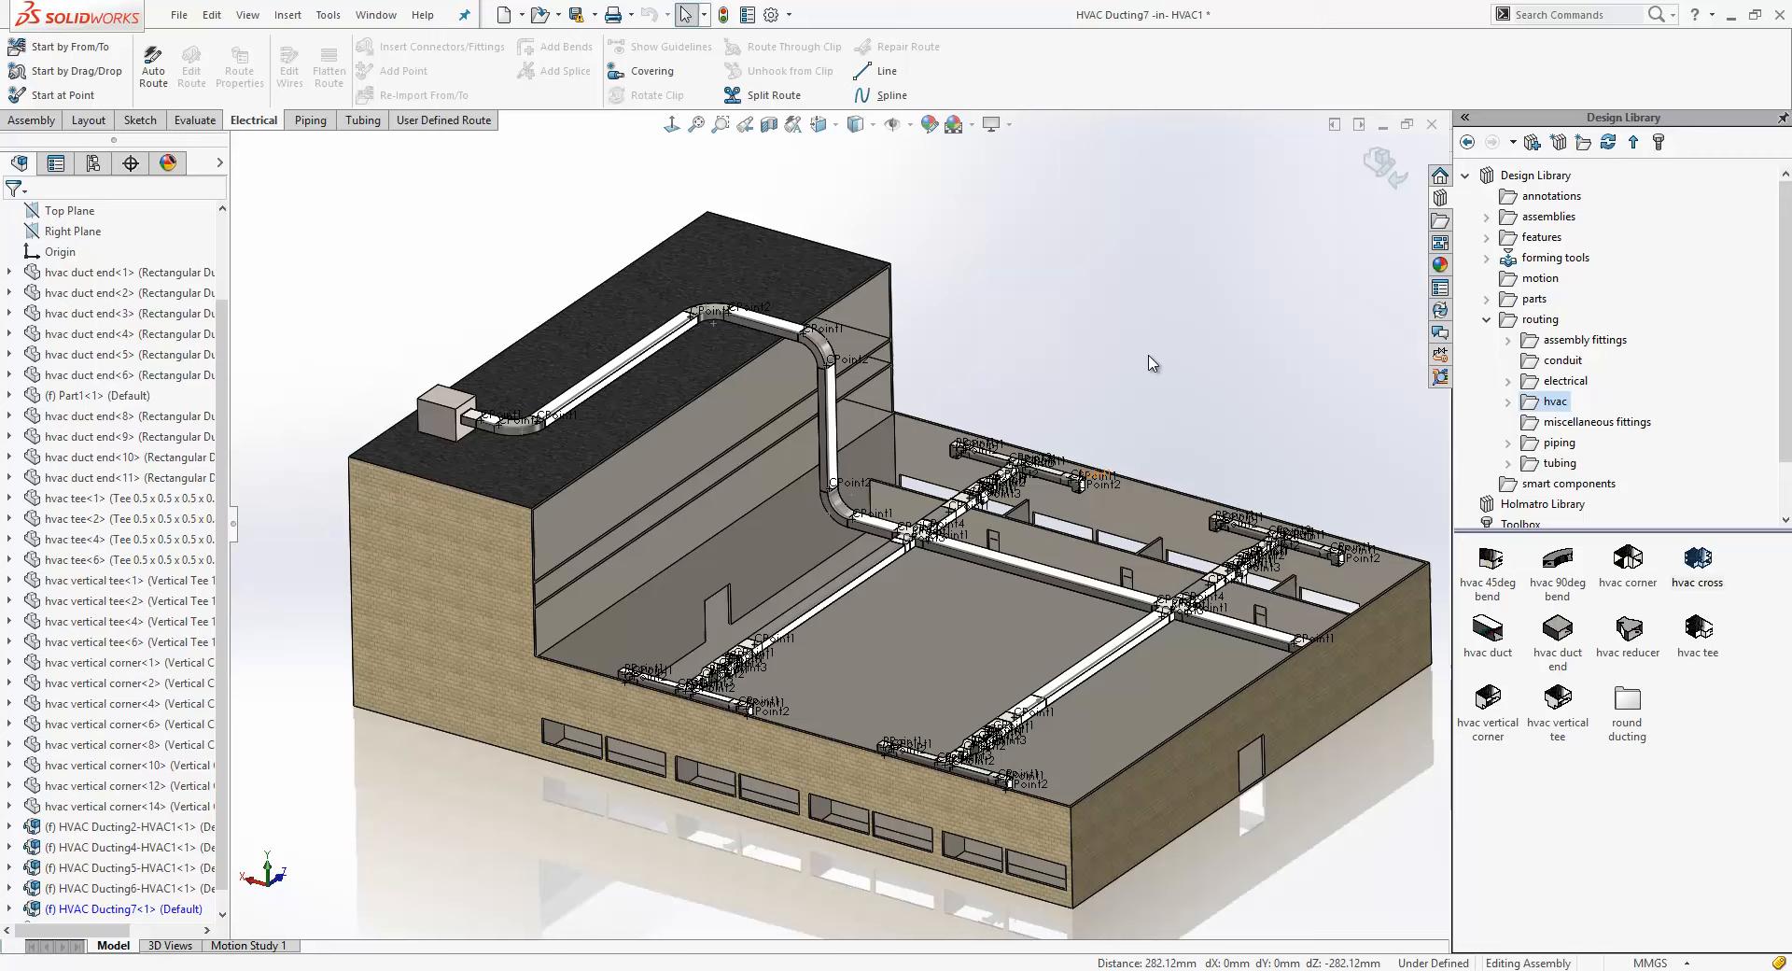
# Switch to the Camera Chassis 300 assembly window
pyautogui.press('alt+tab')
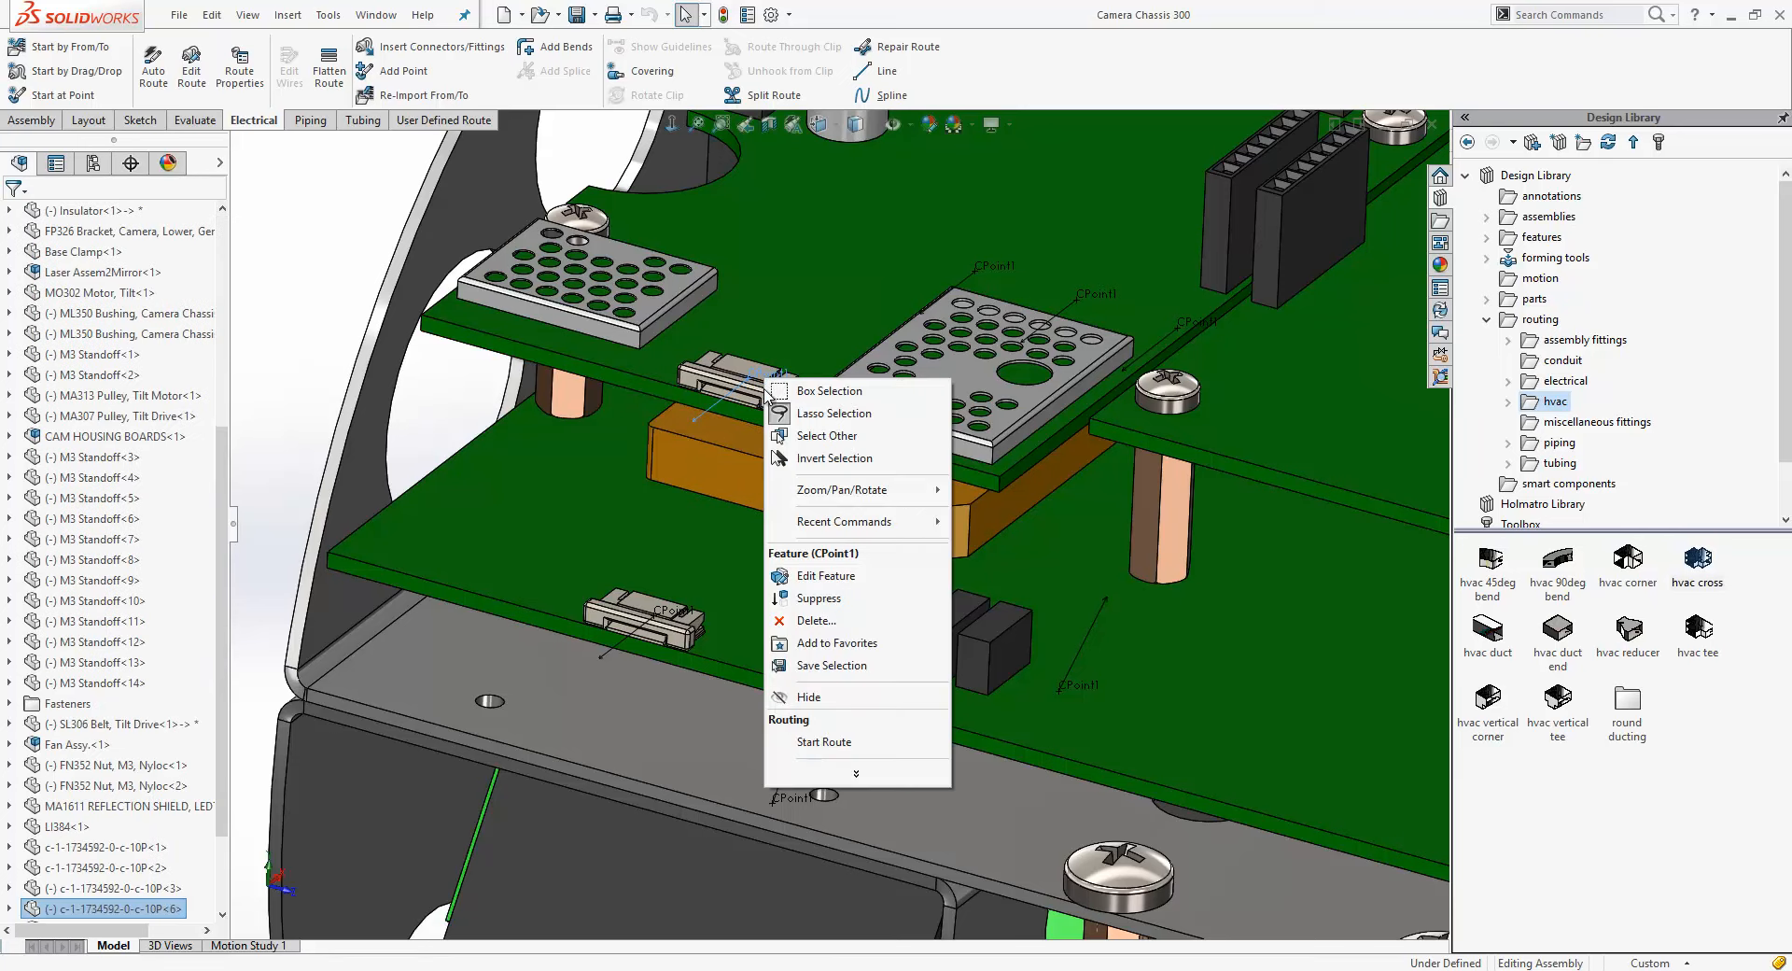
# Start a flex cable route from the connector's CPoint and add the second board connector to it
pyautogui.click(784, 715)
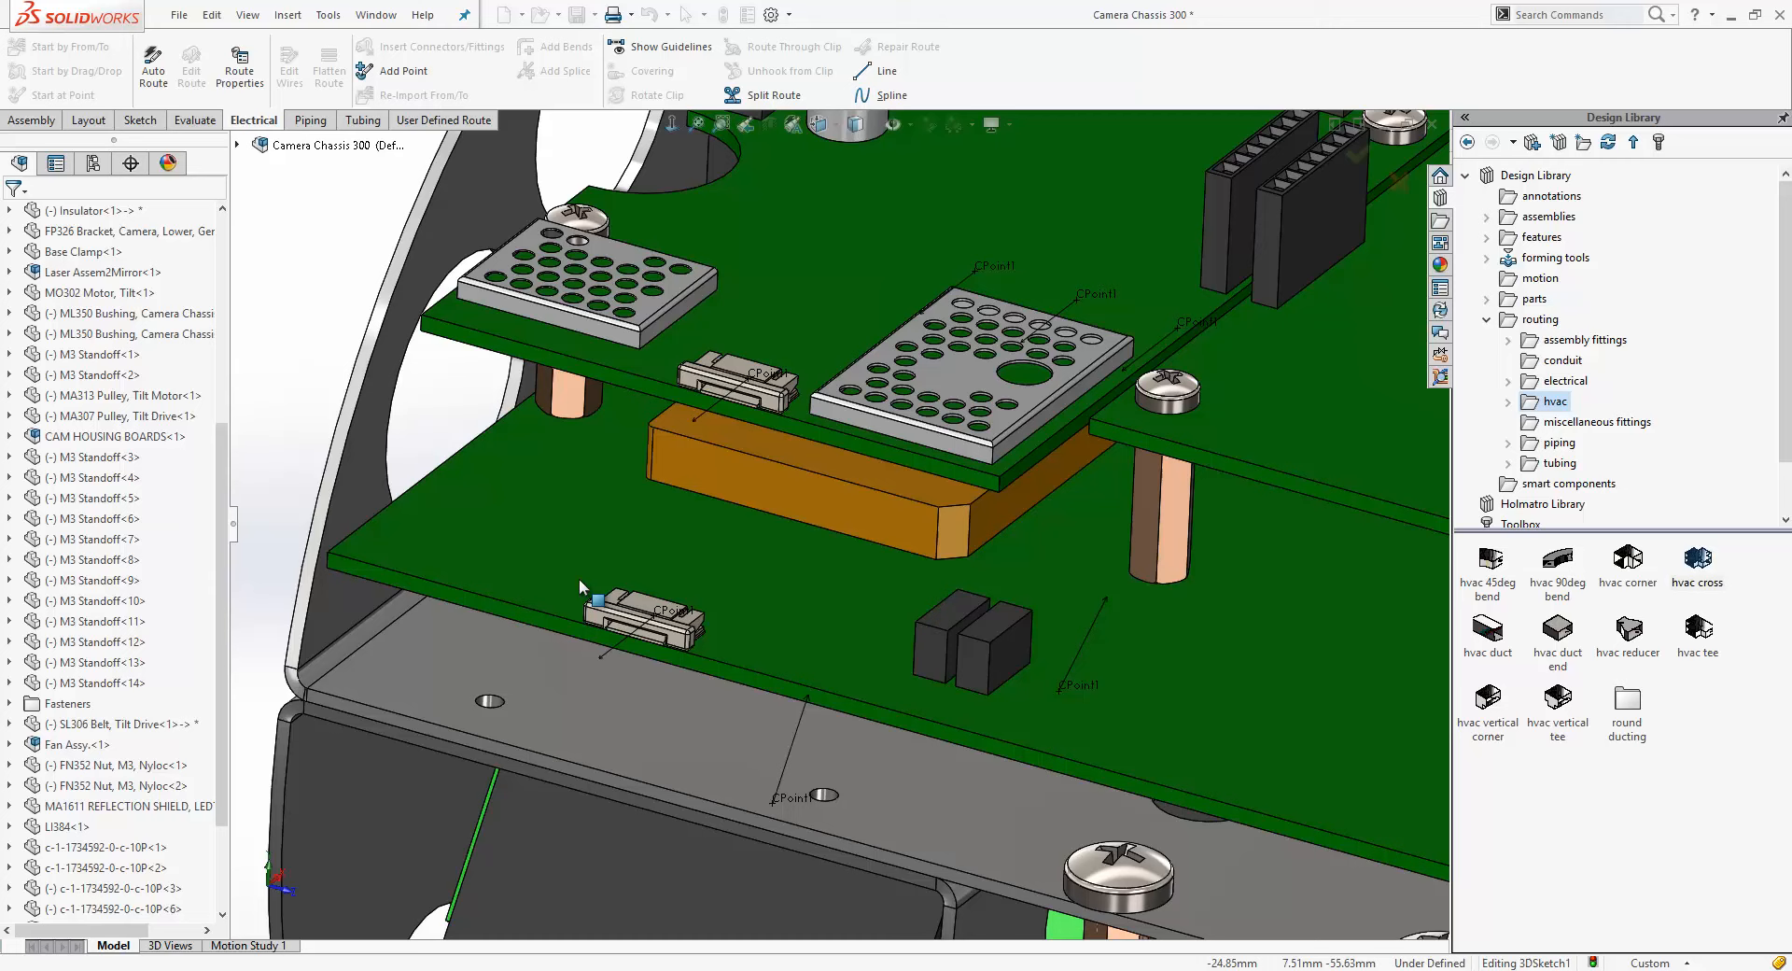
pyautogui.rightClick(640, 601)
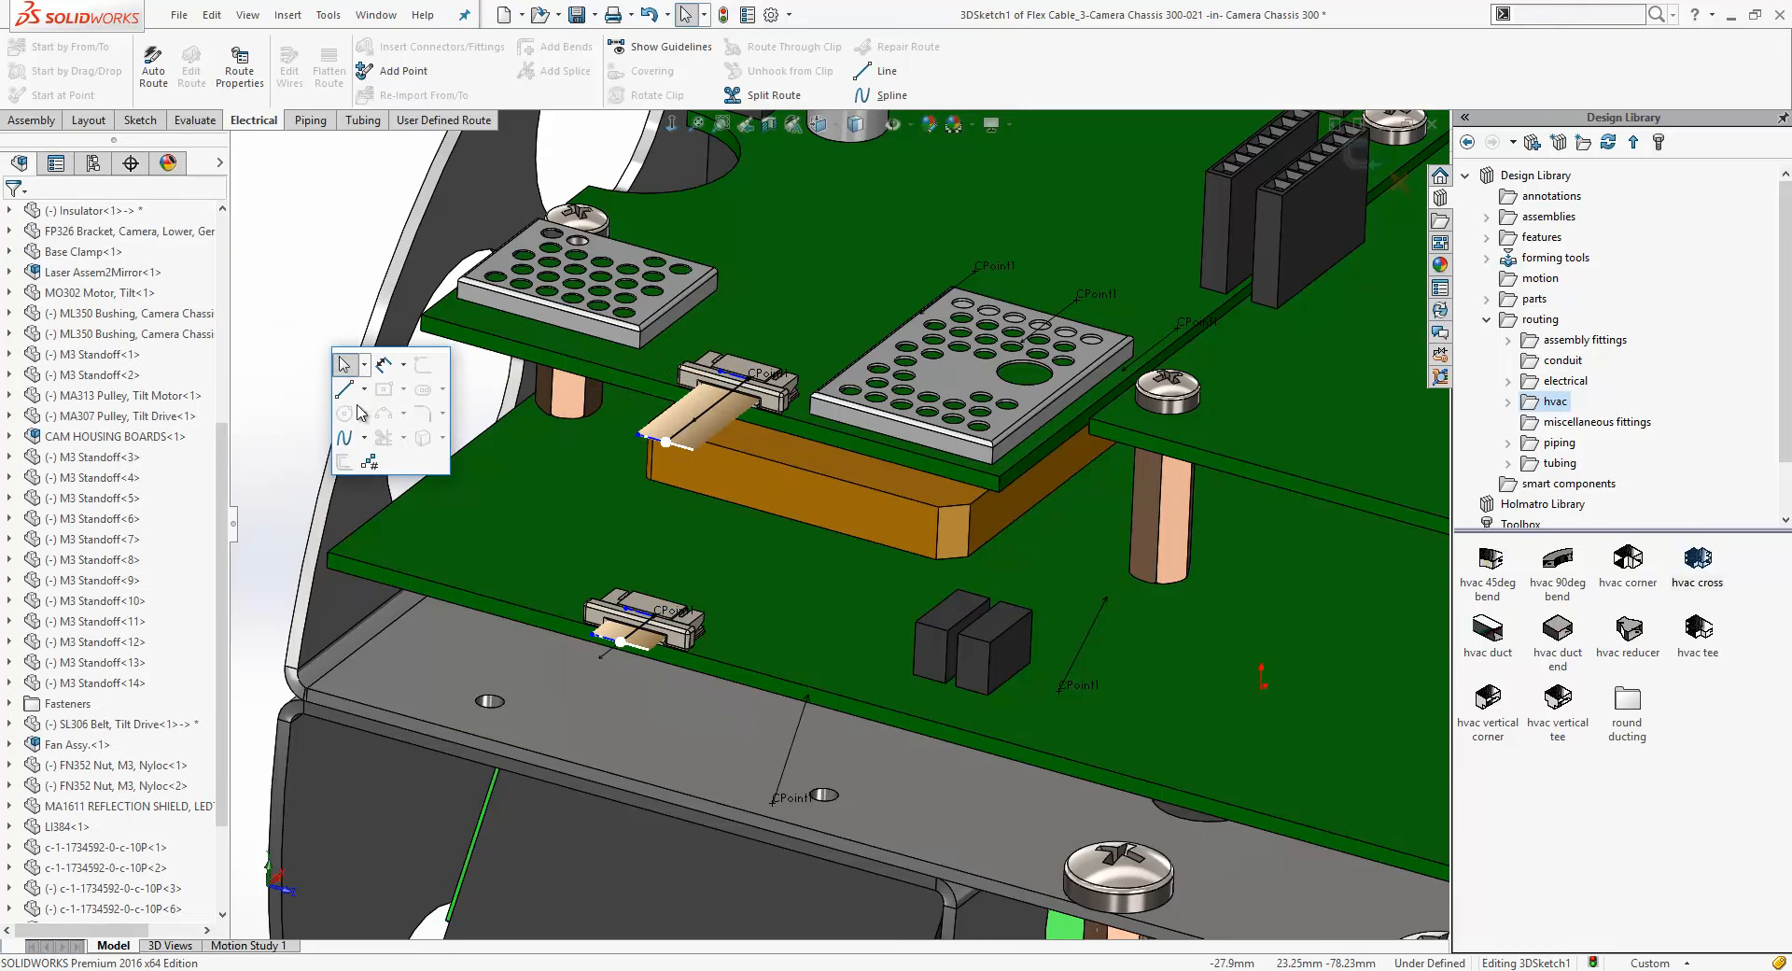
pyautogui.click(887, 69)
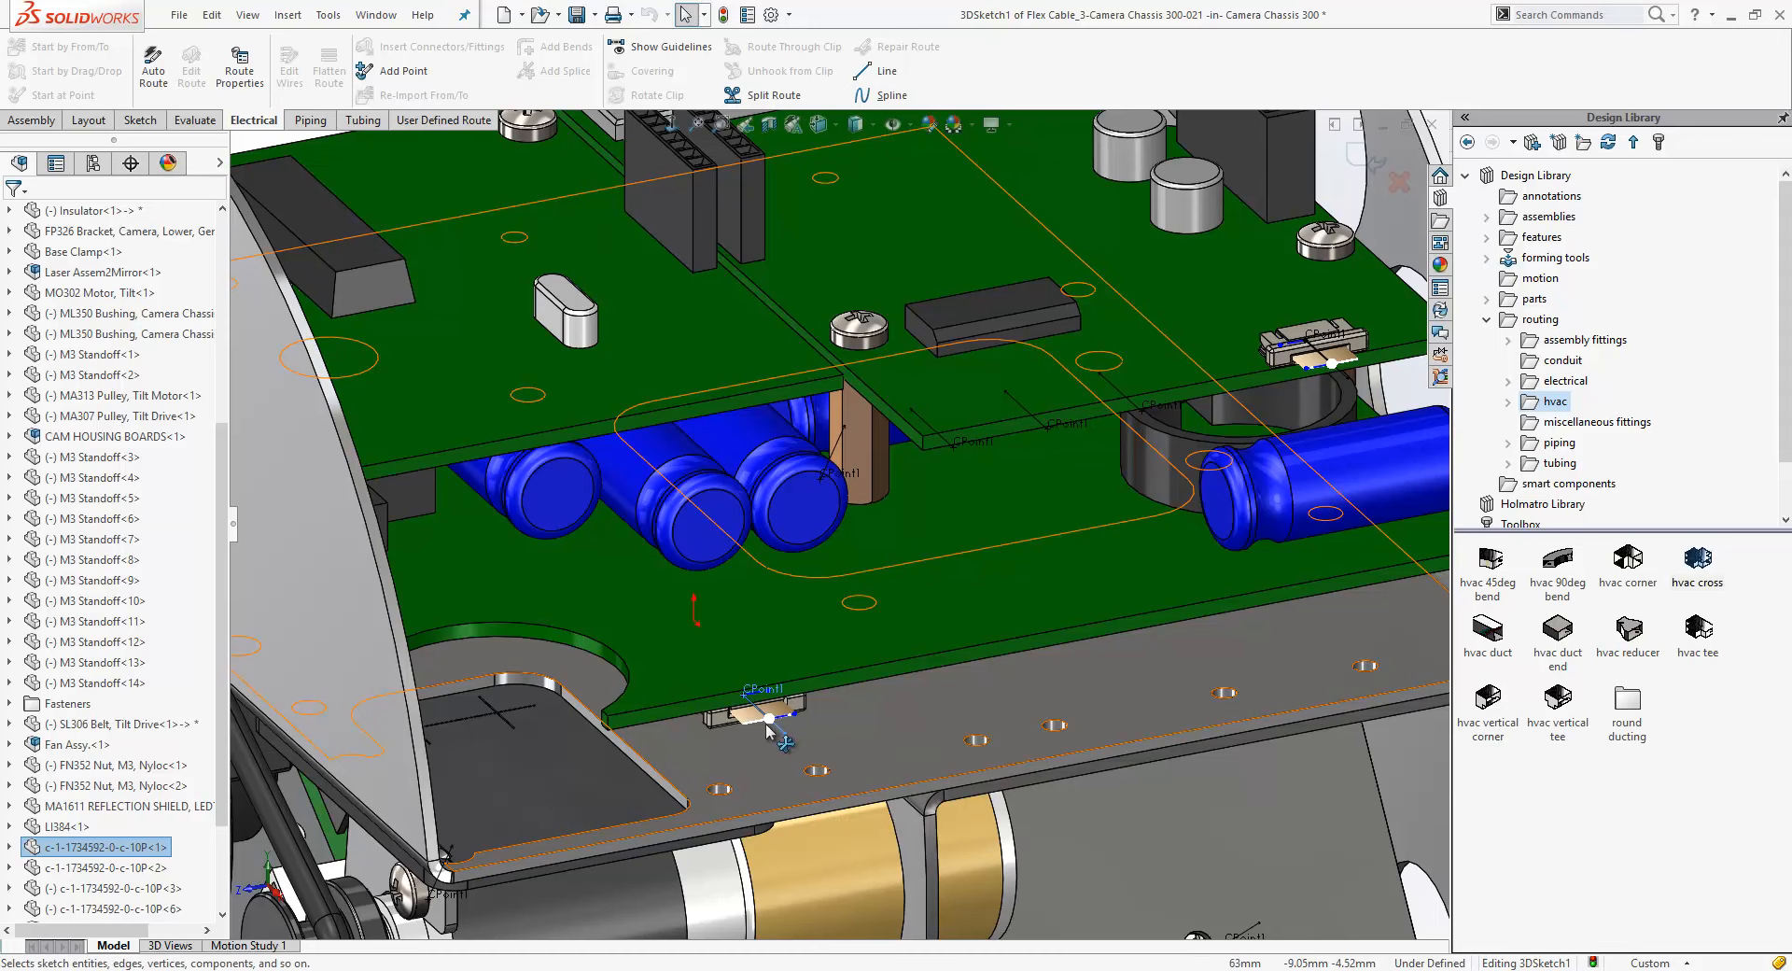
# Auto-route the flex cable from the lower board connector to the upper board connector
pyautogui.rightClick(777, 714)
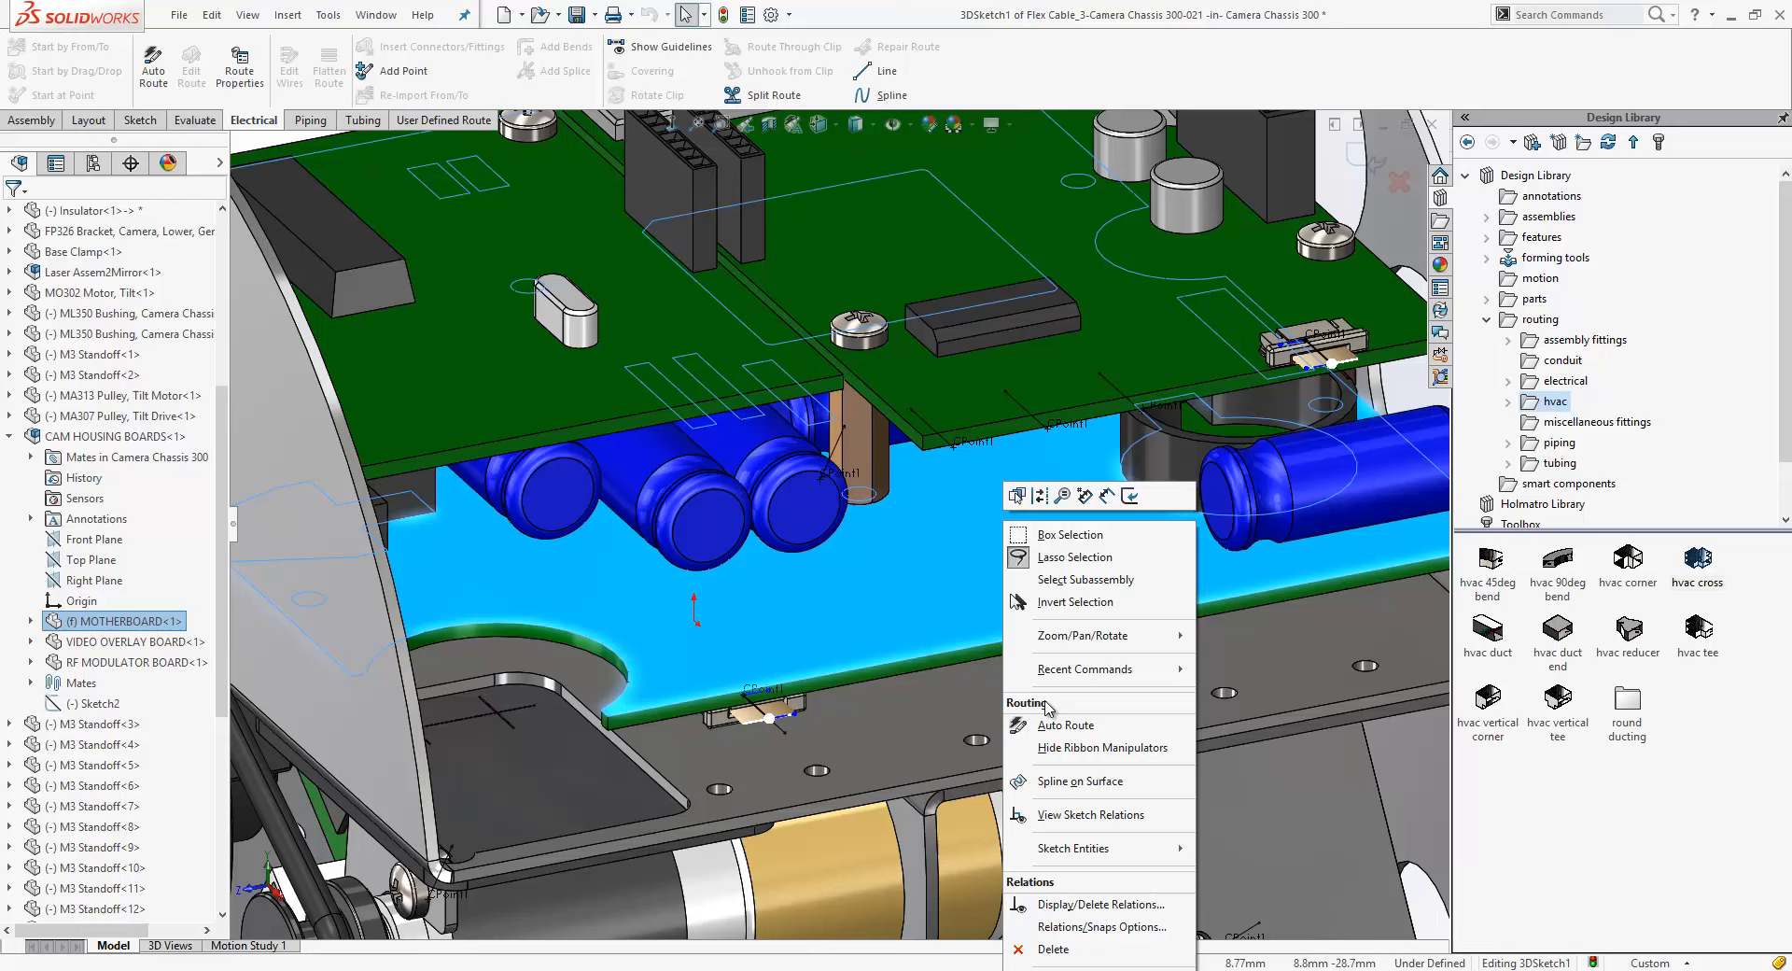
pyautogui.click(1064, 724)
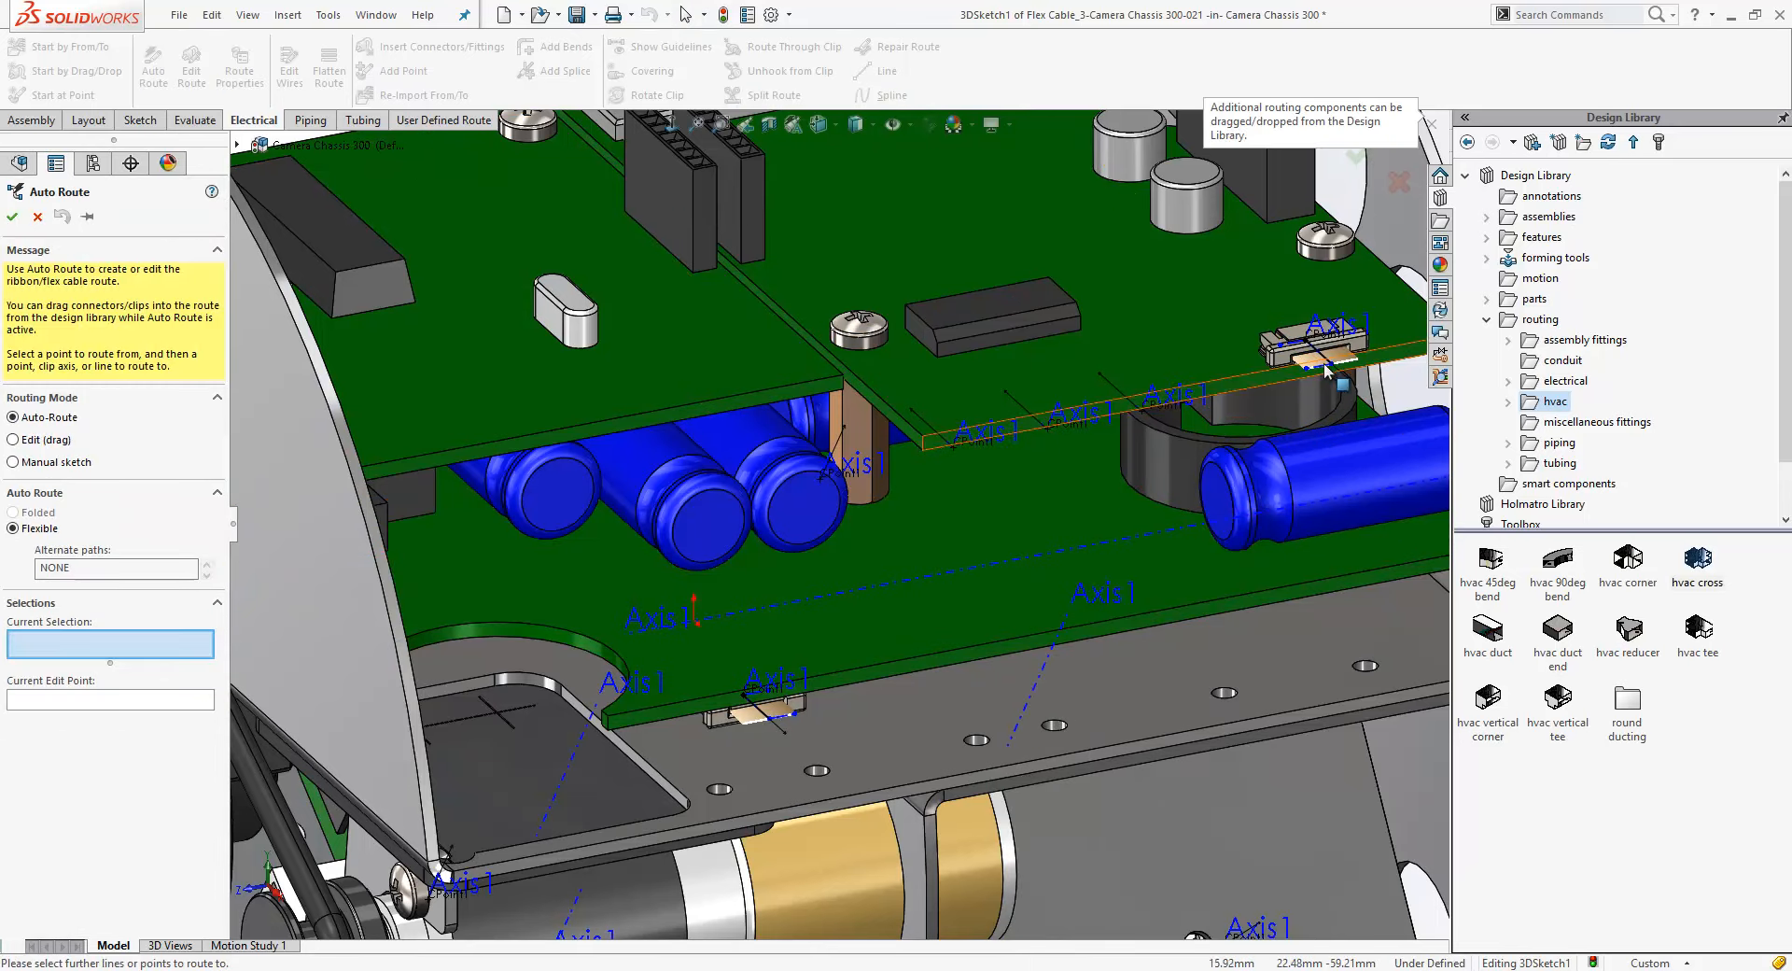
pyautogui.click(770, 720)
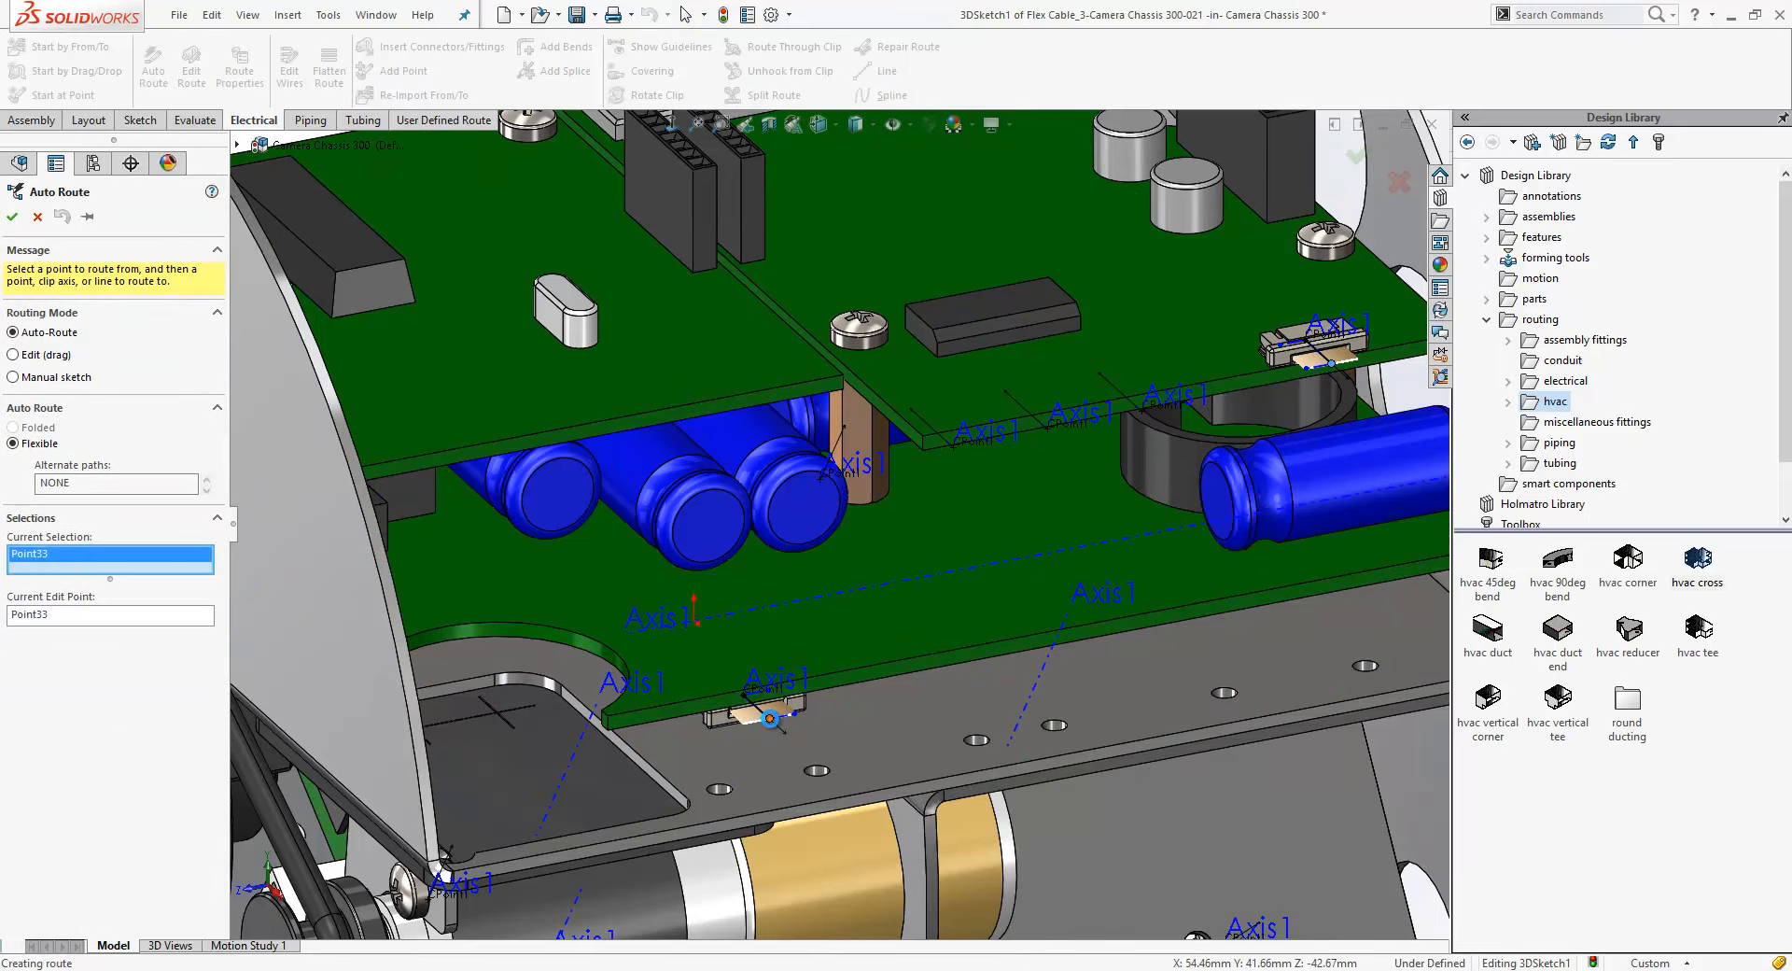
pyautogui.click(771, 719)
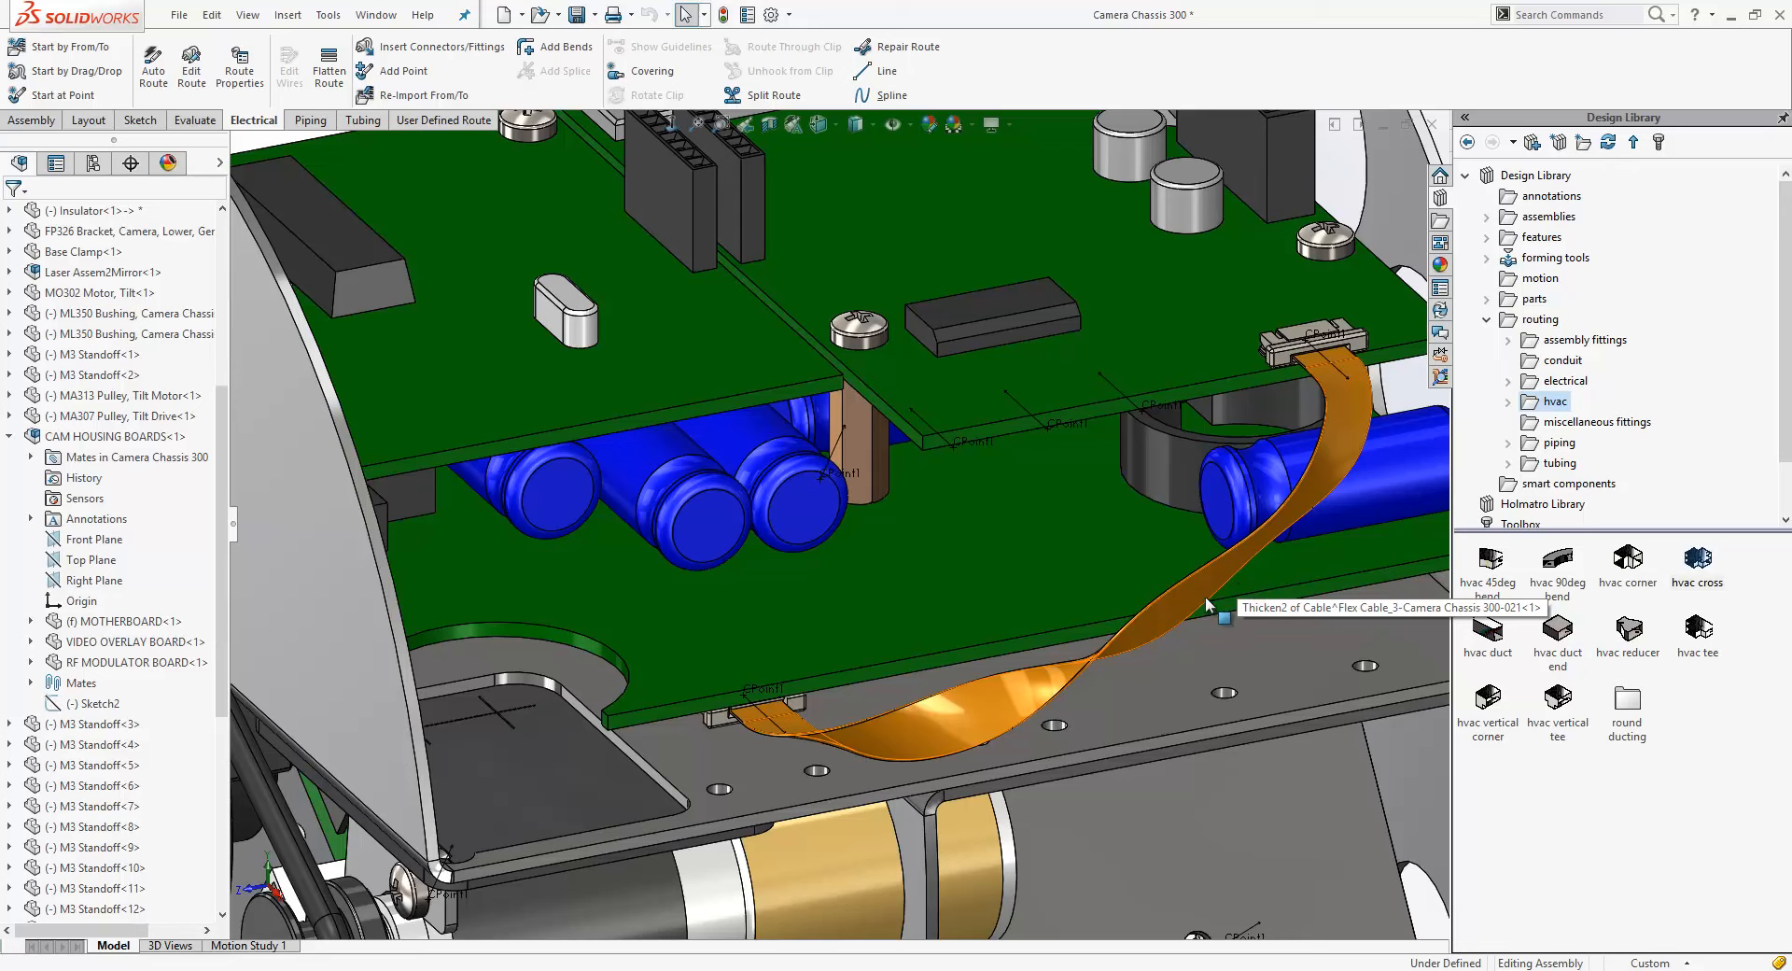
pyautogui.moveTo(1208, 606)
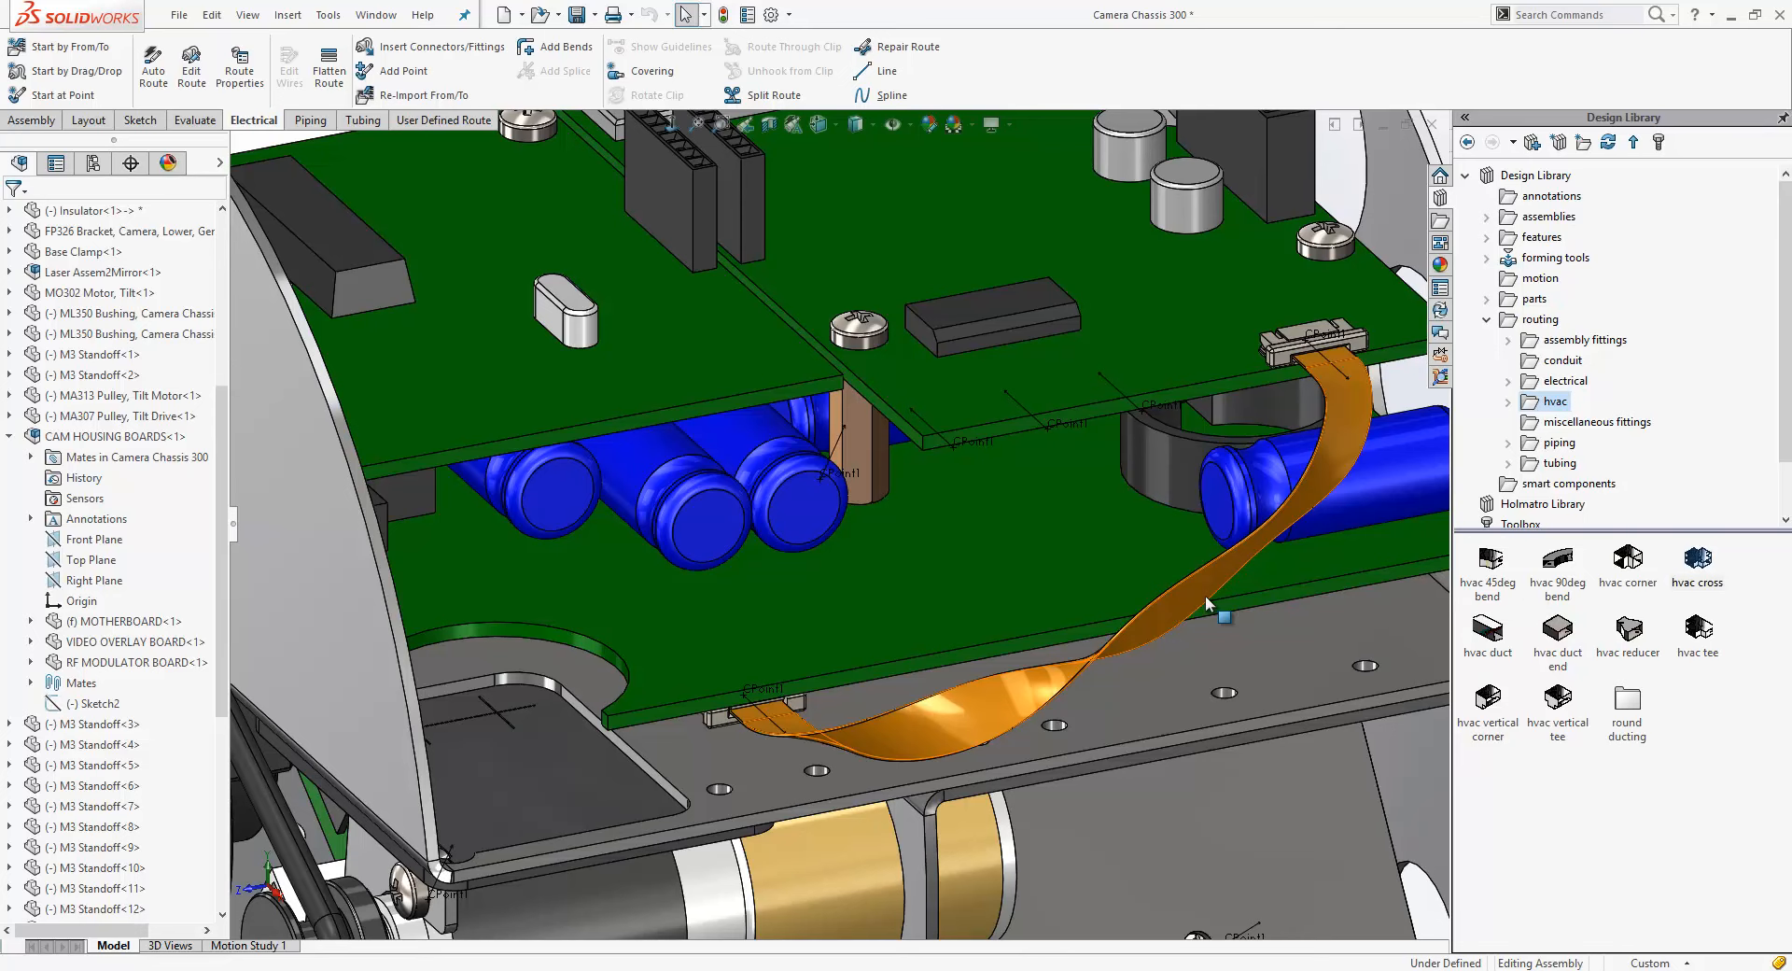